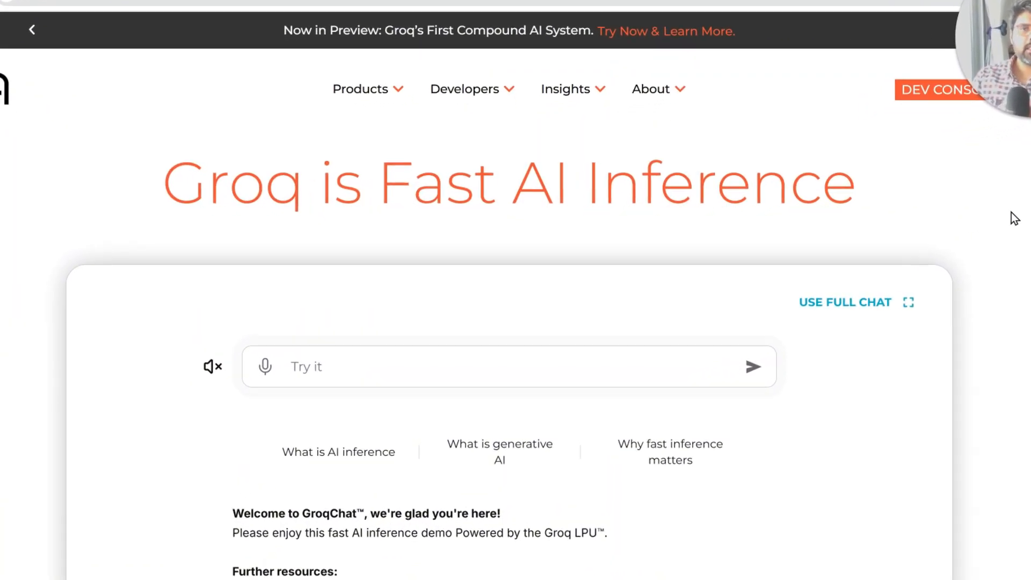
Step: Go from the Groq site to the GroqCloud developer console sign-in page
scroll("down", 3)
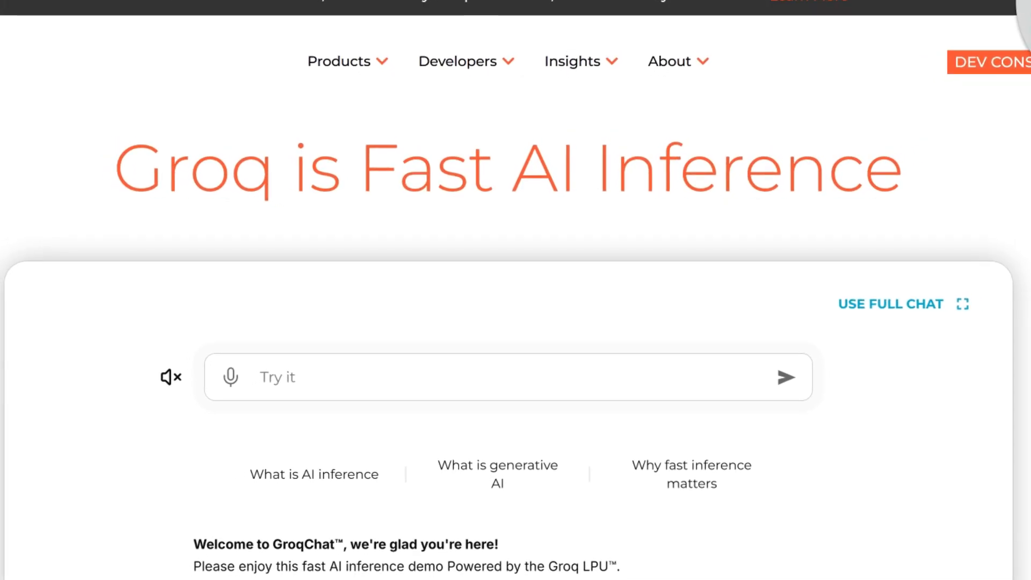
scroll("up", 3)
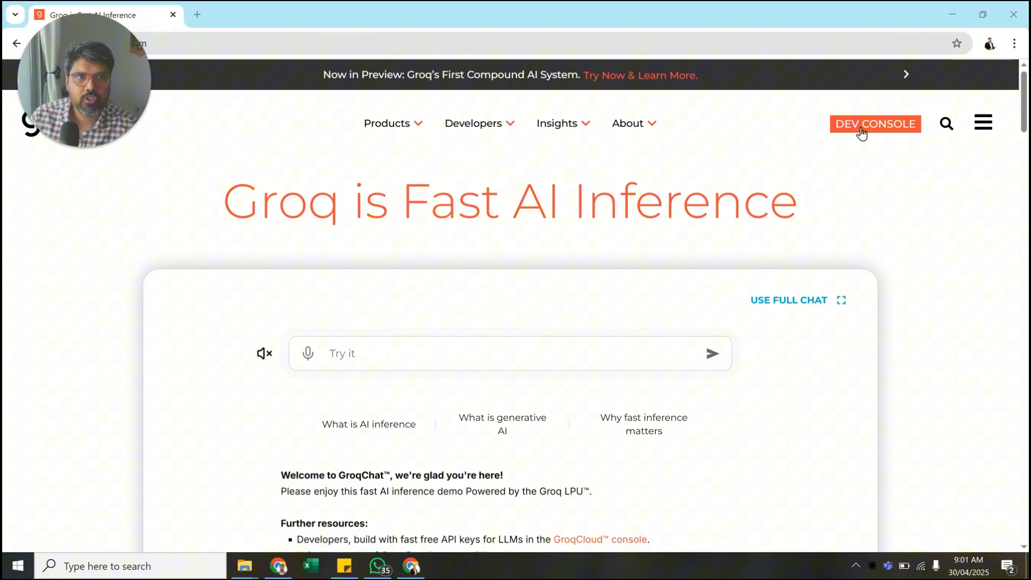
left_click(983, 123)
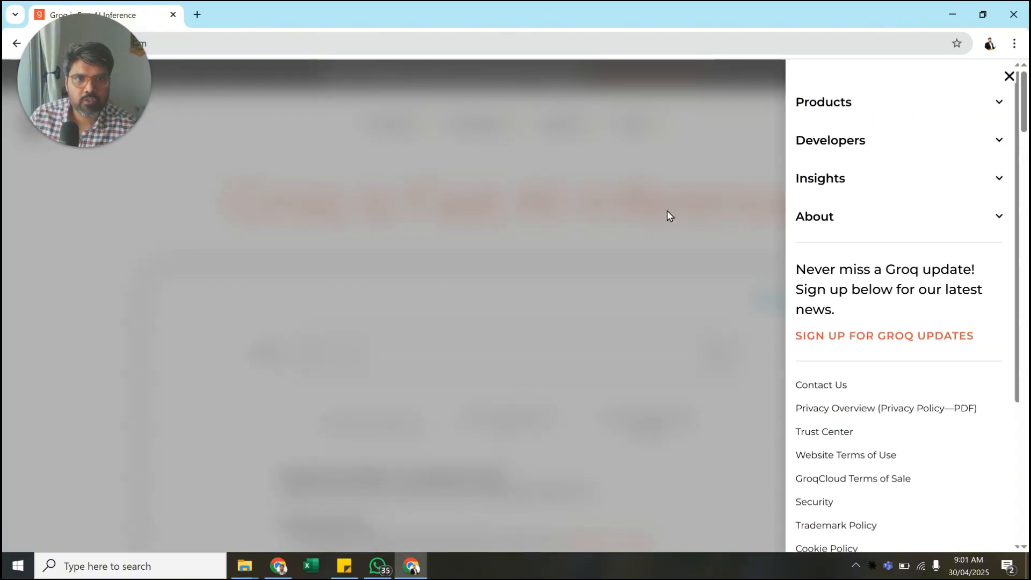
left_click(1009, 76)
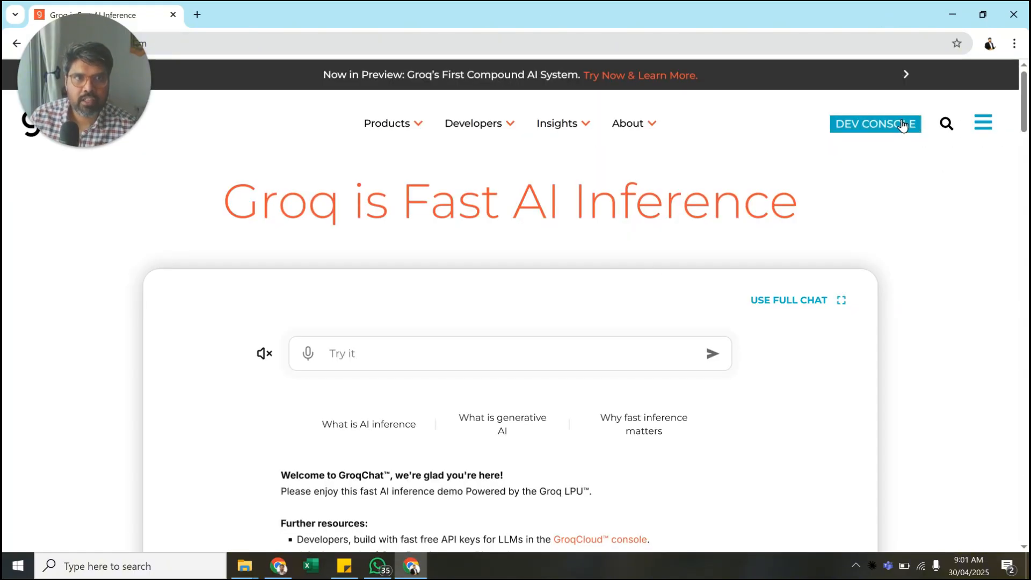
left_click(876, 123)
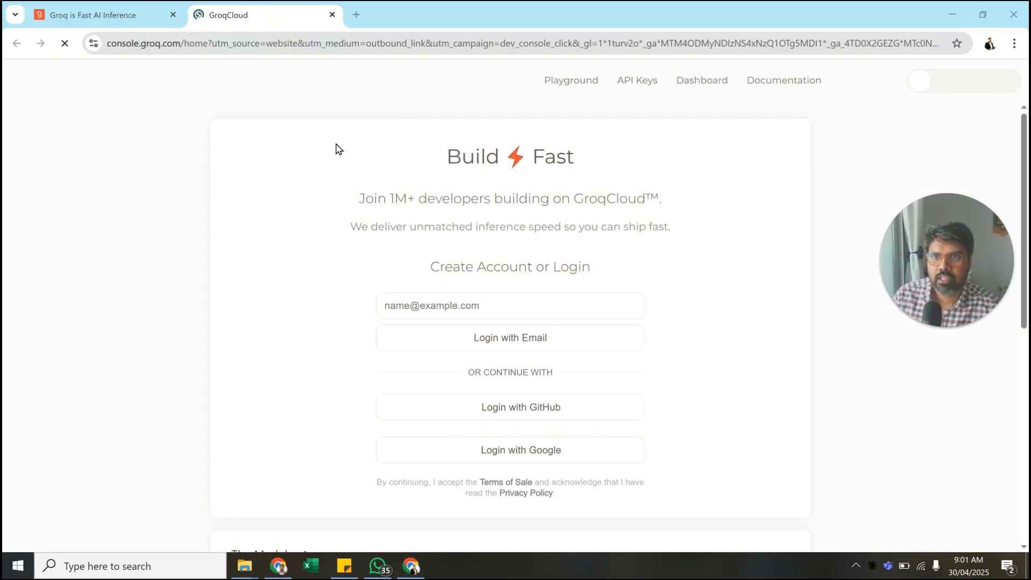
mouse_move(654, 301)
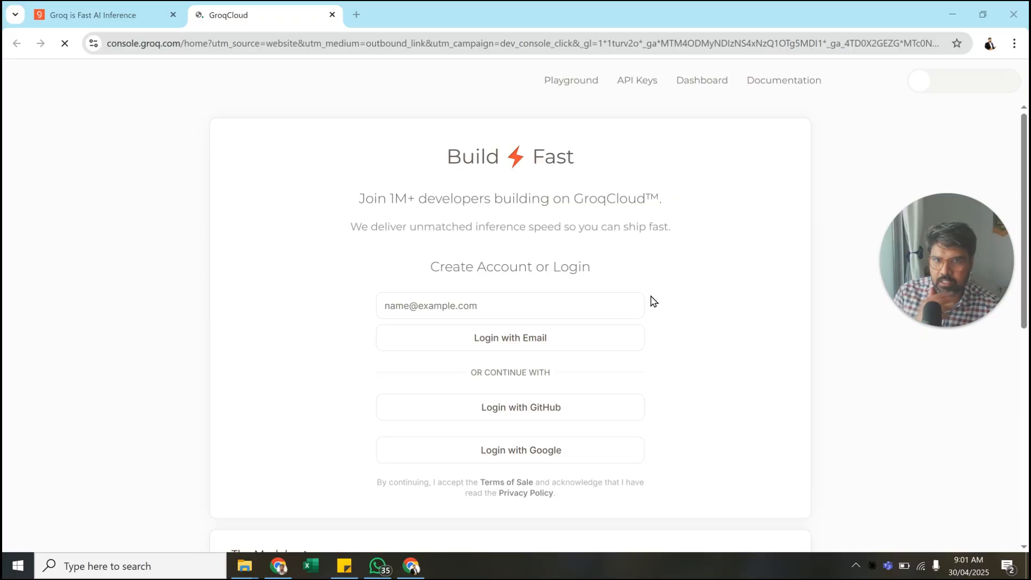
Step: Fill the email field with the saved address and request an email sign-in link
scroll("down", 3)
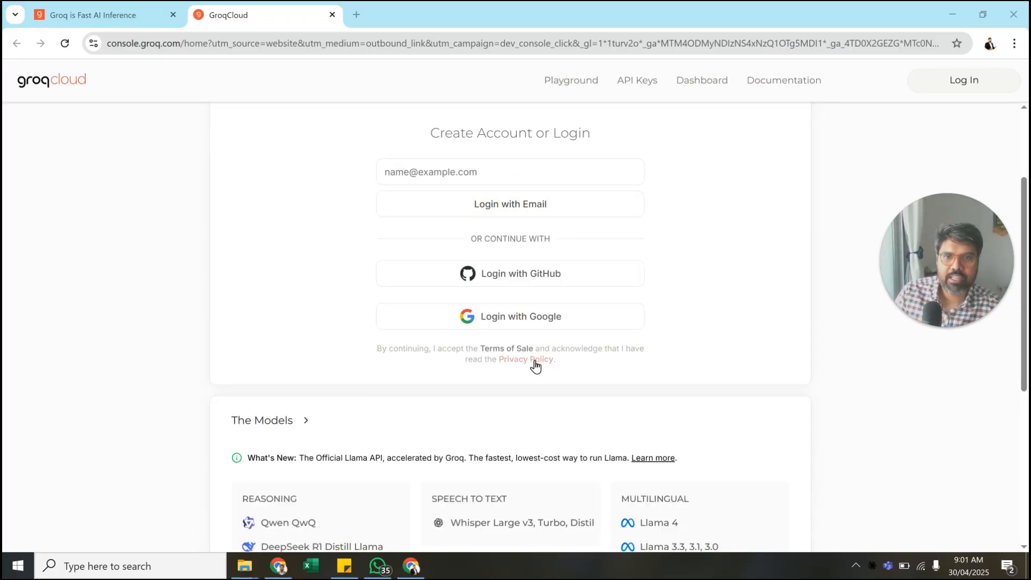
left_click(509, 239)
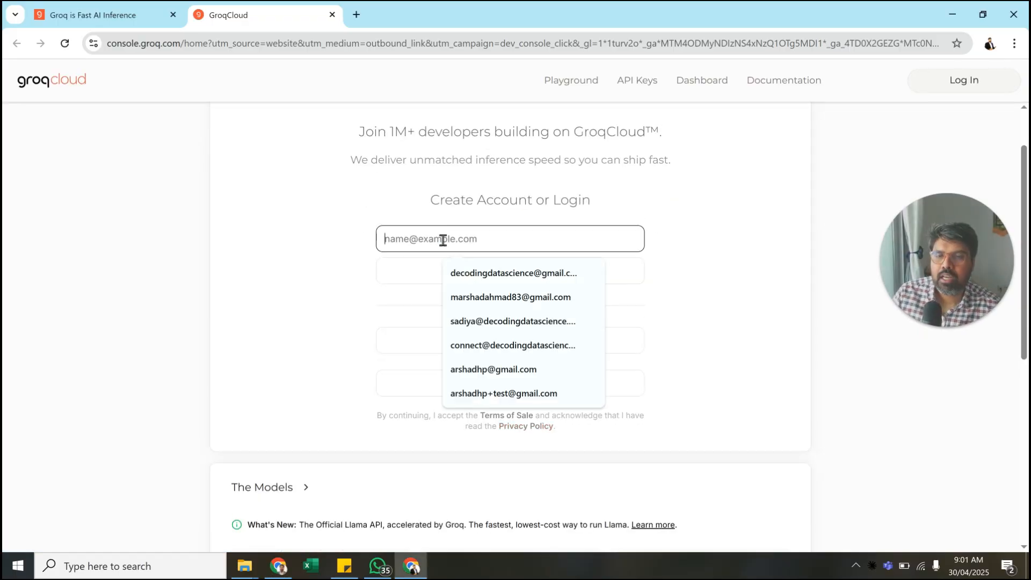
left_click(513, 273)
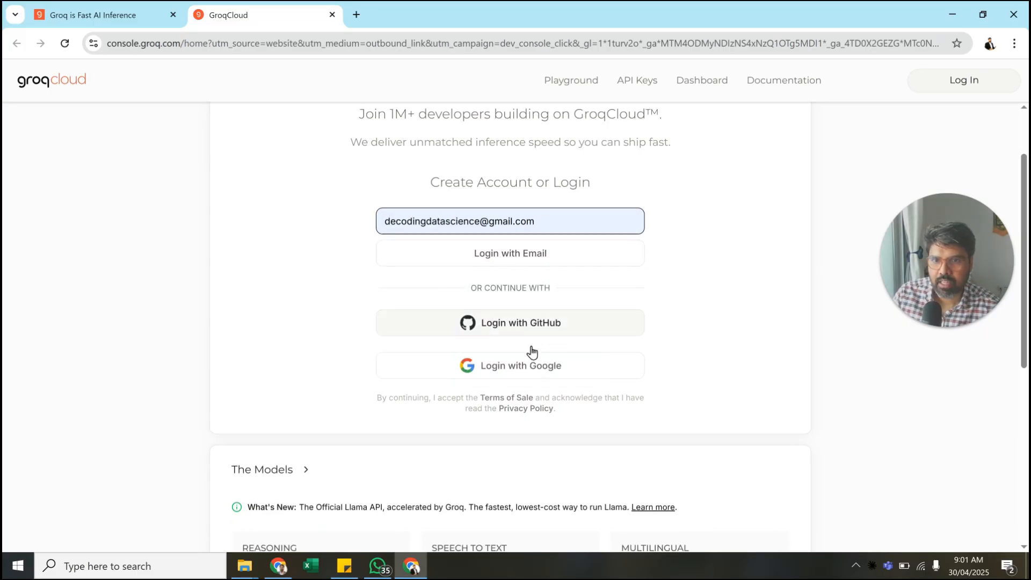
scroll("up", 3)
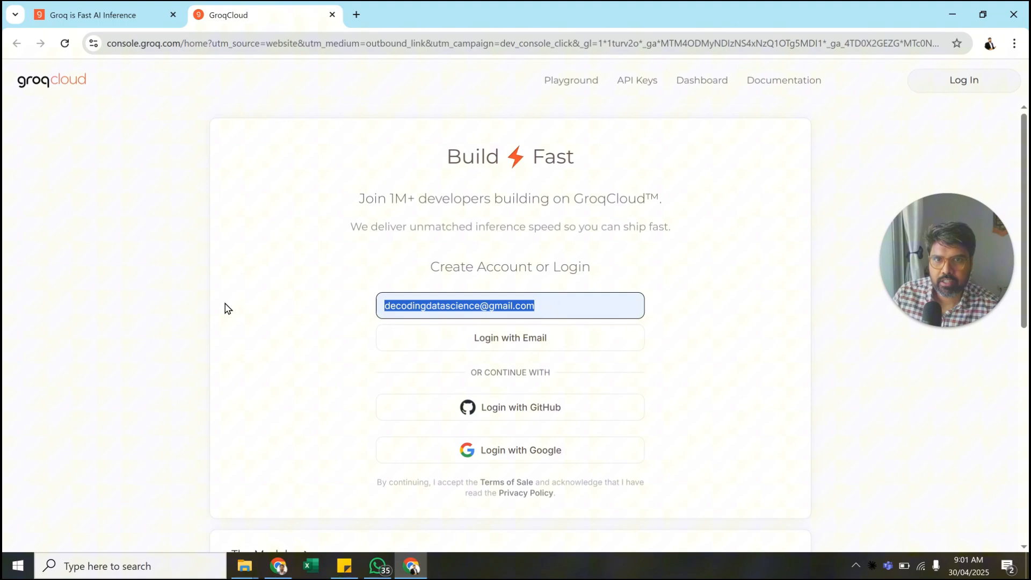
scroll("down", 3)
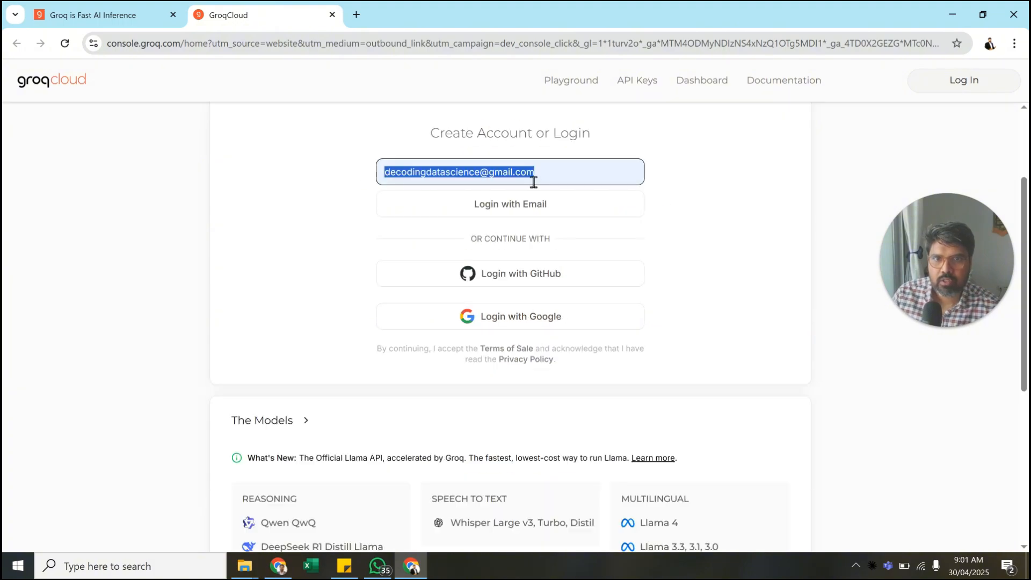
left_click(509, 204)
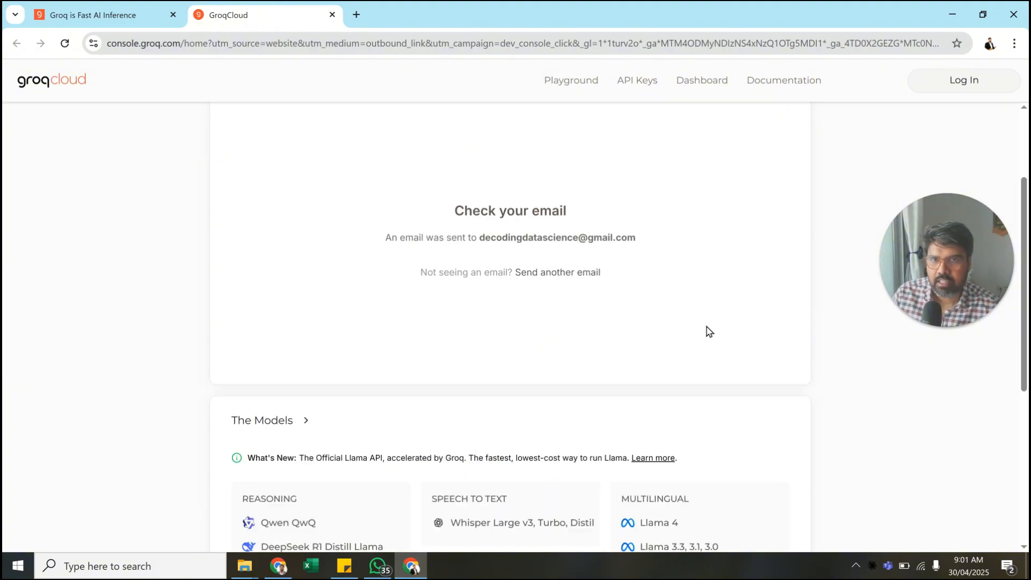
mouse_move(487, 239)
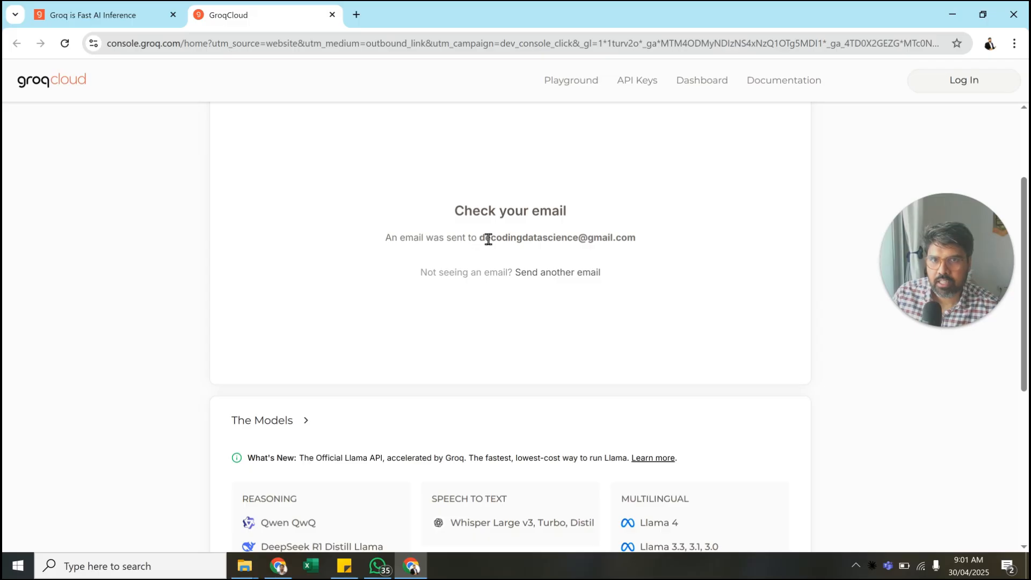
Step: In the other Gmail inbox, open the 'Your account creation request for Groq' email and follow its Continue link
double_click(557, 237)
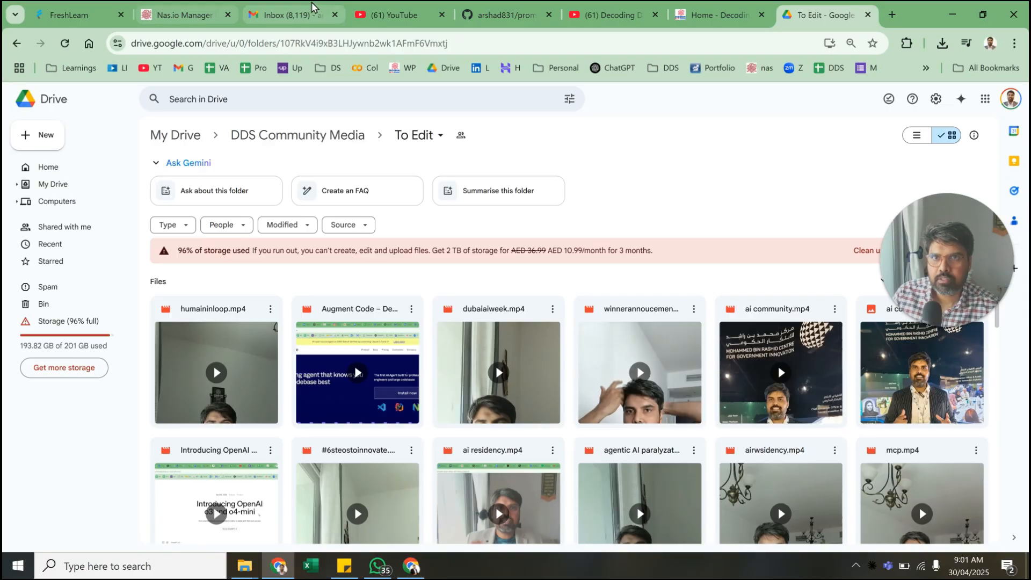
left_click(289, 14)
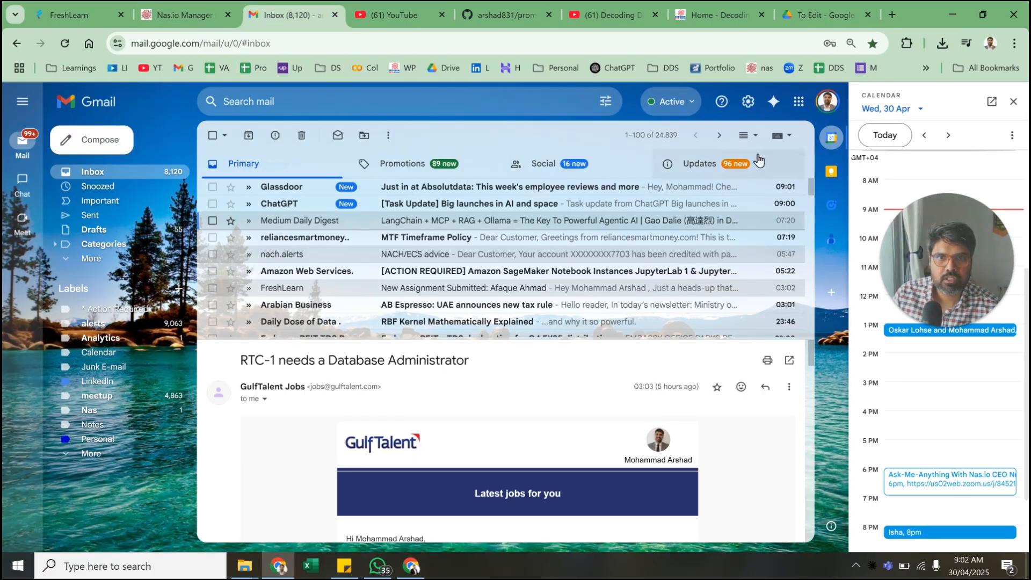
left_click(827, 101)
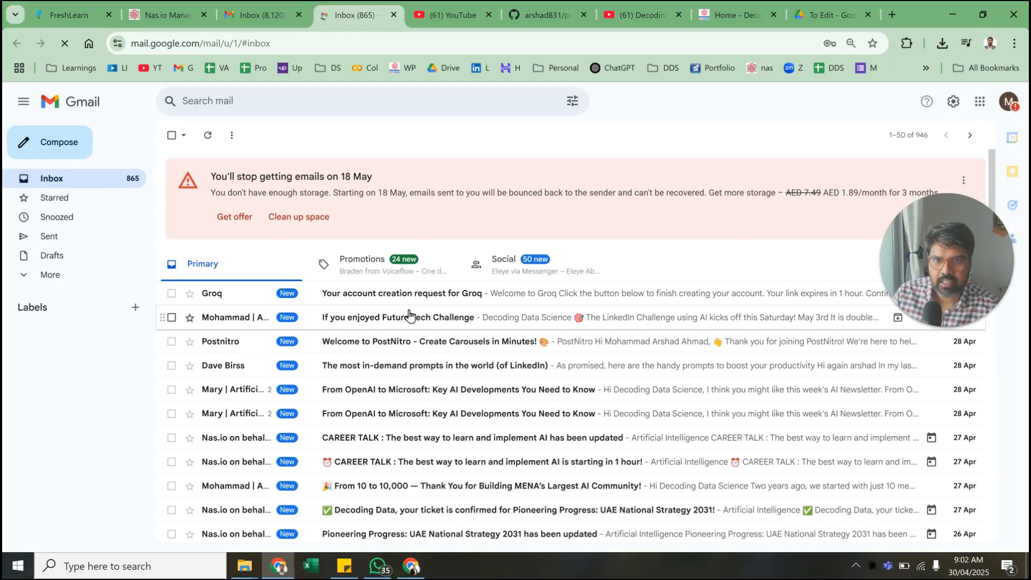
left_click(401, 294)
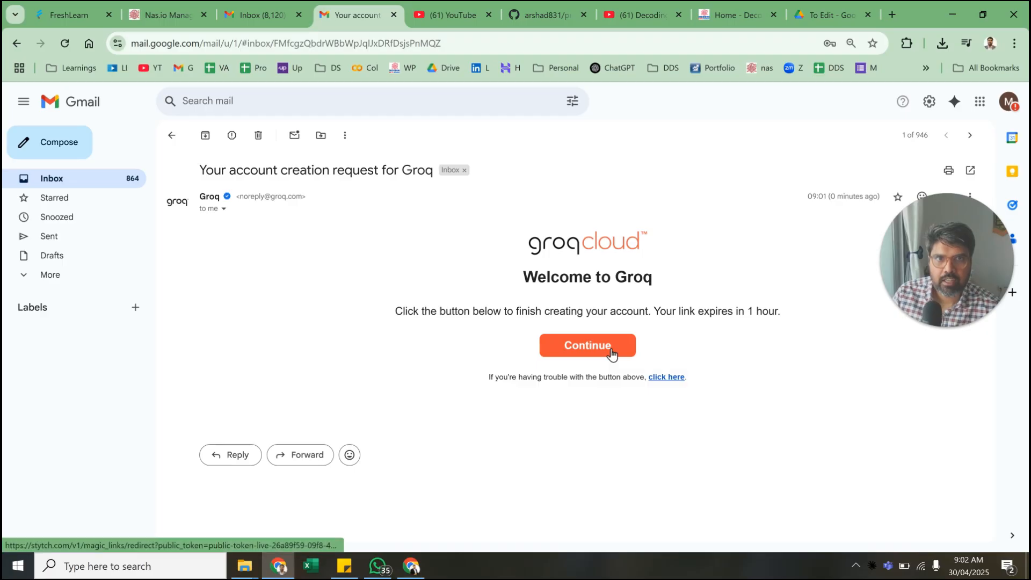
left_click(586, 345)
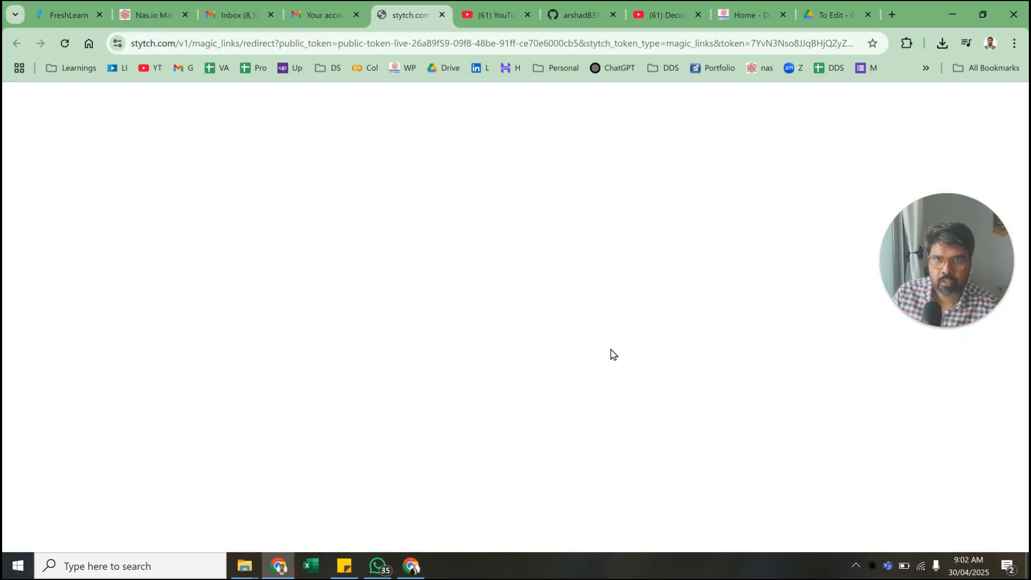
Step: Land on the signed-in console home and go to the empty API Keys page
left_click(63, 43)
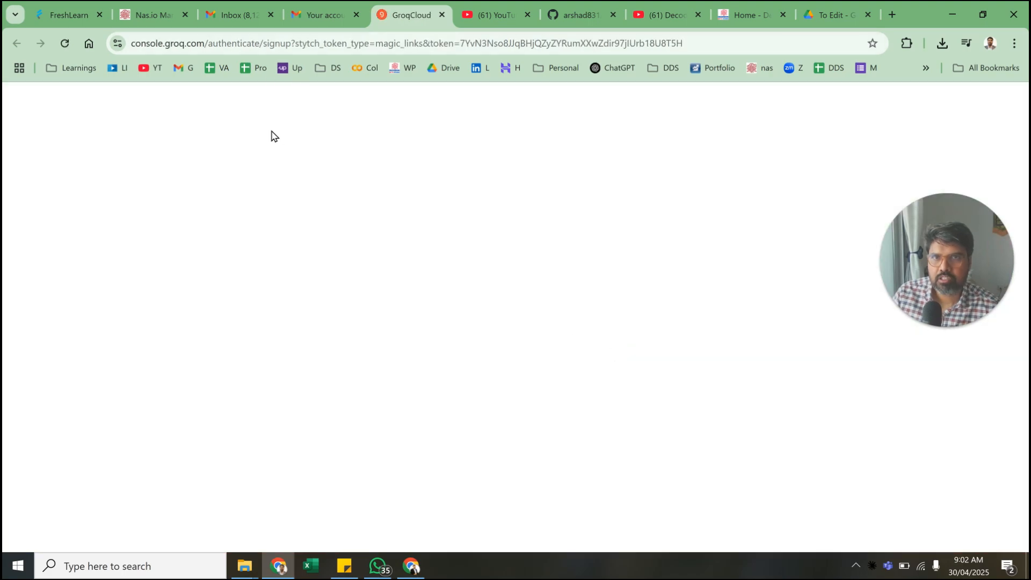
mouse_move(408, 290)
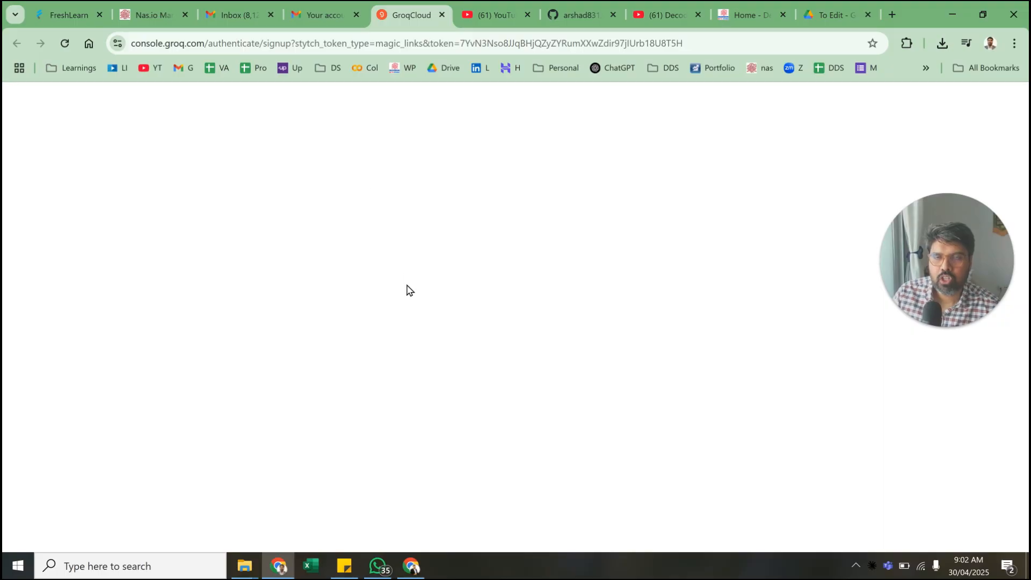
mouse_move(428, 343)
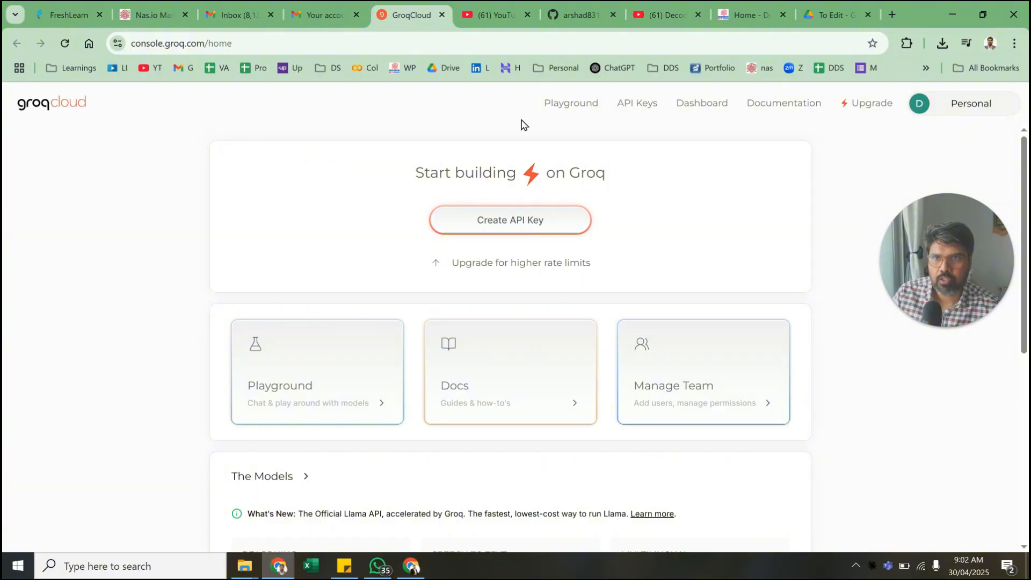
mouse_move(382, 484)
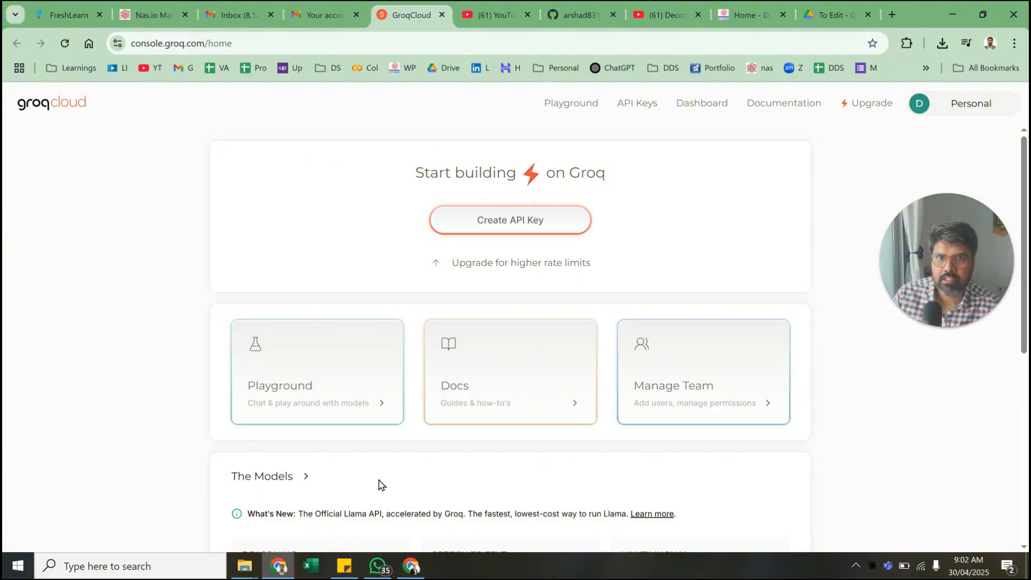
left_click(919, 103)
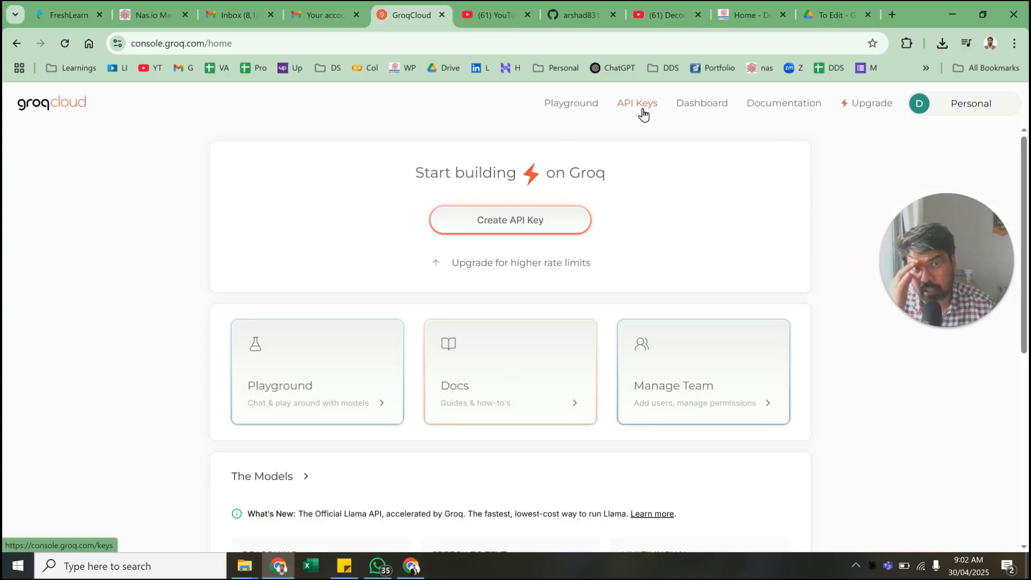
mouse_move(511, 239)
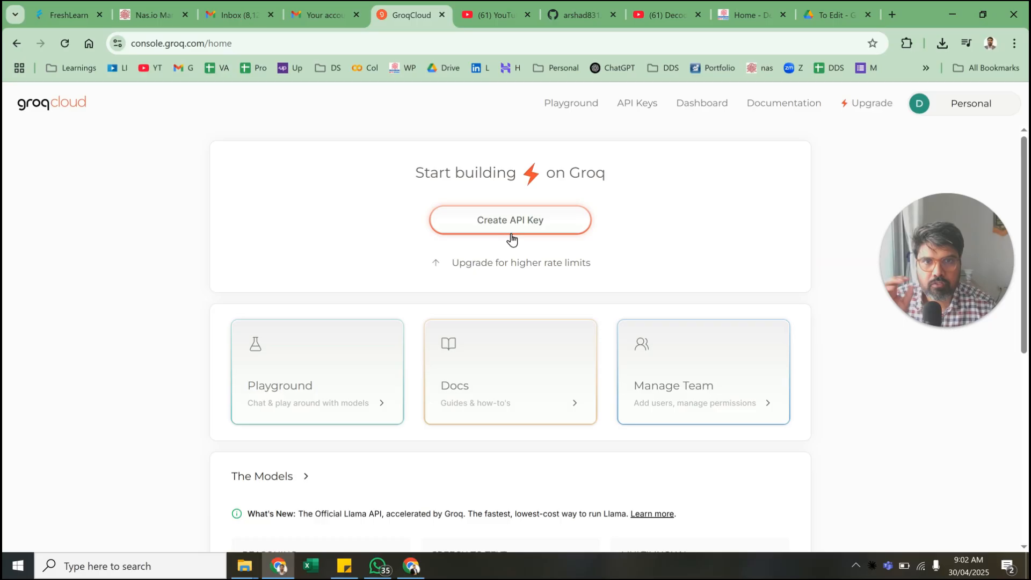
mouse_move(513, 222)
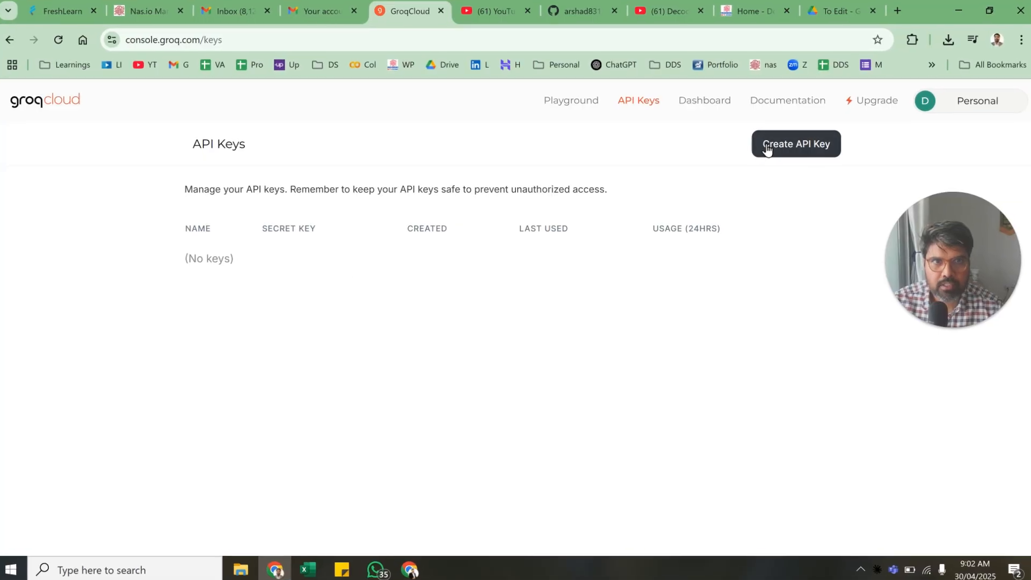
Step: Create an API key named 'Test-Apr2025', passing the Cloudflare verification and submitting it
left_click(795, 143)
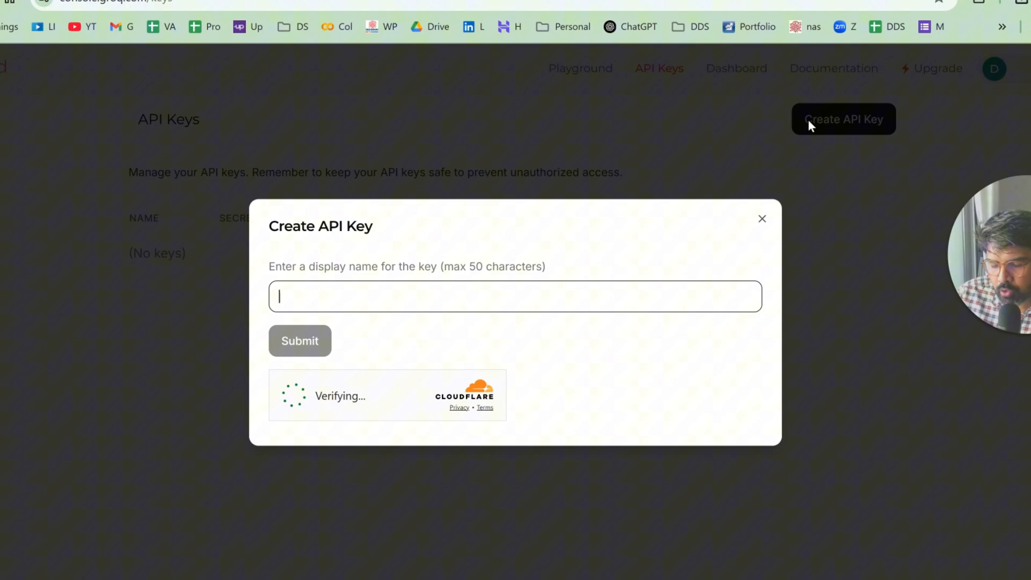
type("Test")
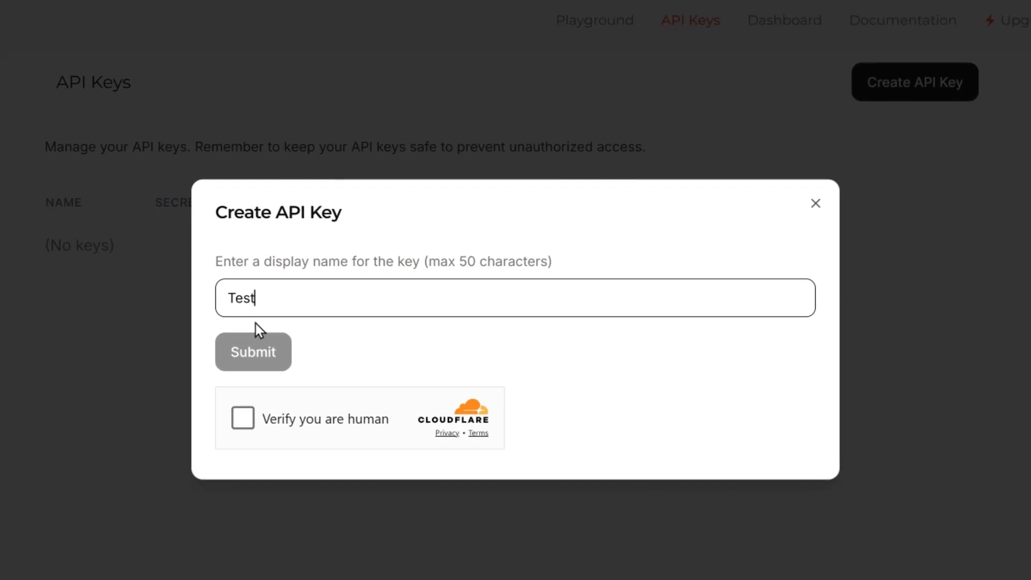
type("-")
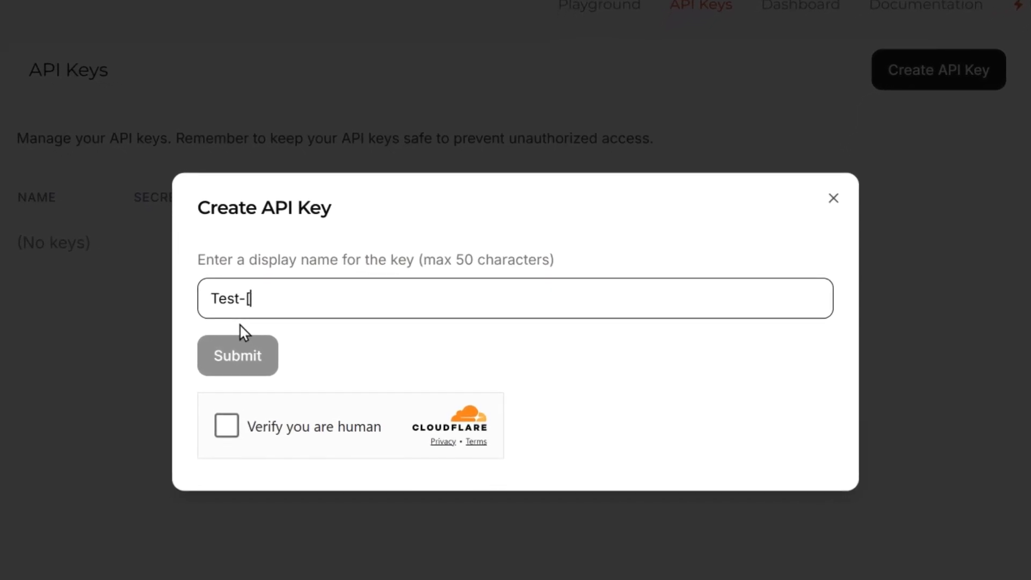
type("r2025")
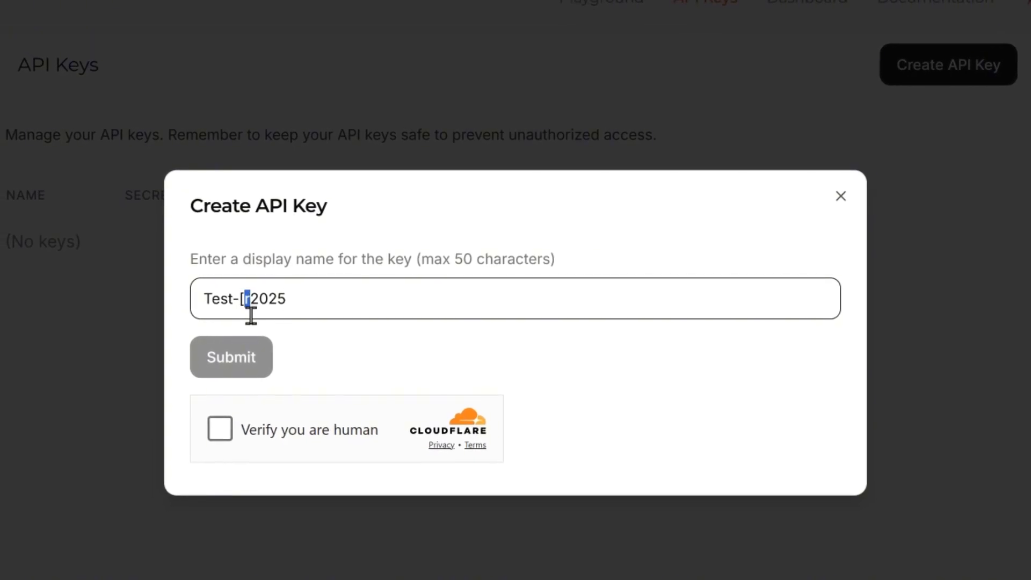
type("Ap")
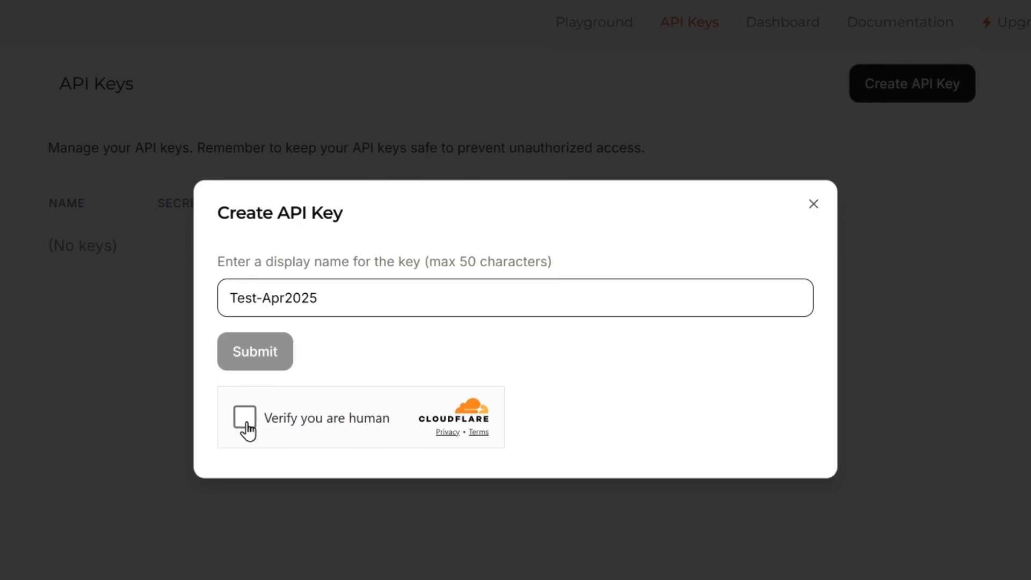
left_click(244, 418)
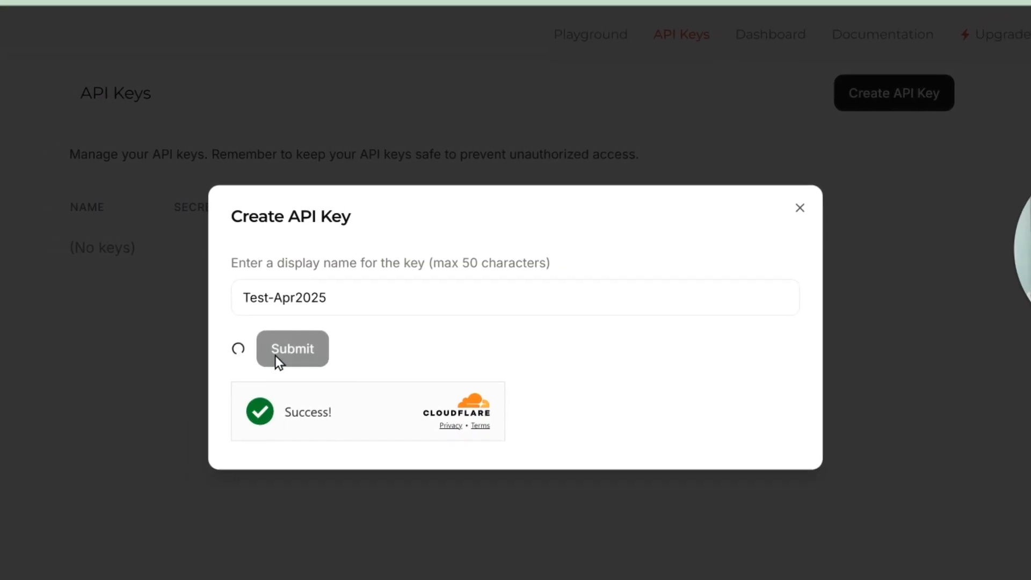
left_click(292, 348)
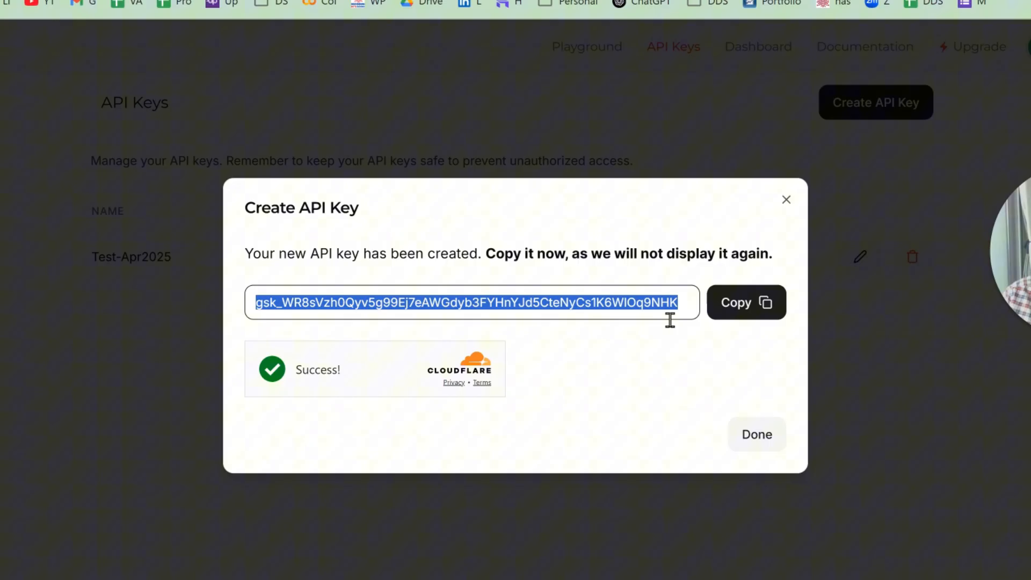
Step: Copy the one-time secret into the 'Keys for LLM' spreadsheet and close the confirmation so Test-Apr2025 is listed
left_click(745, 302)
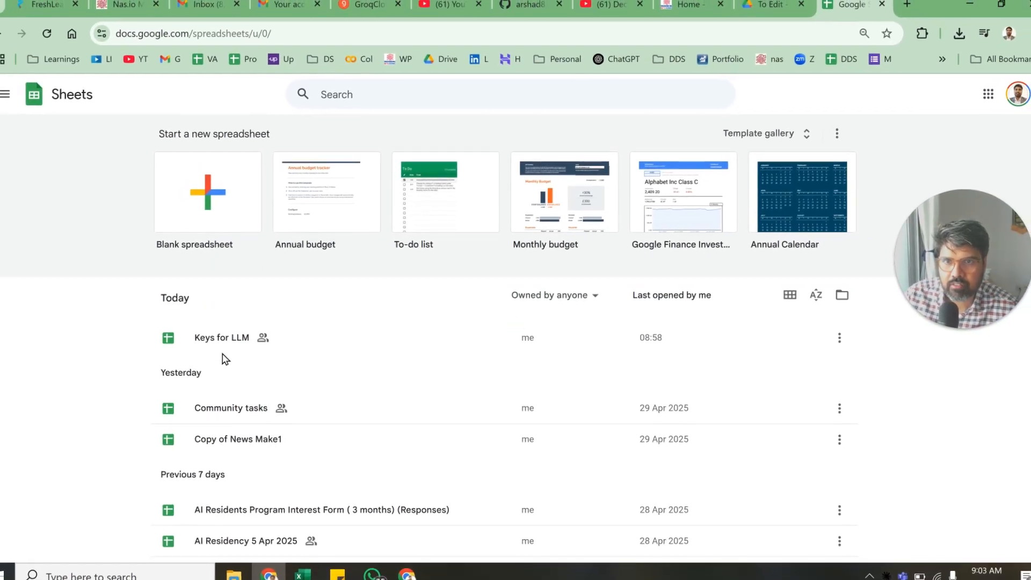
left_click(221, 337)
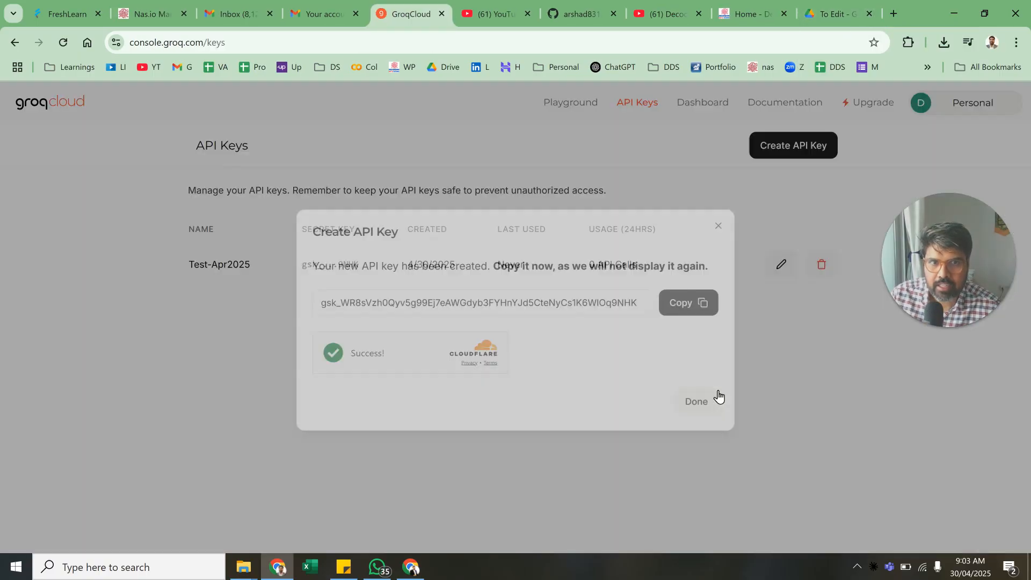
left_click(695, 401)
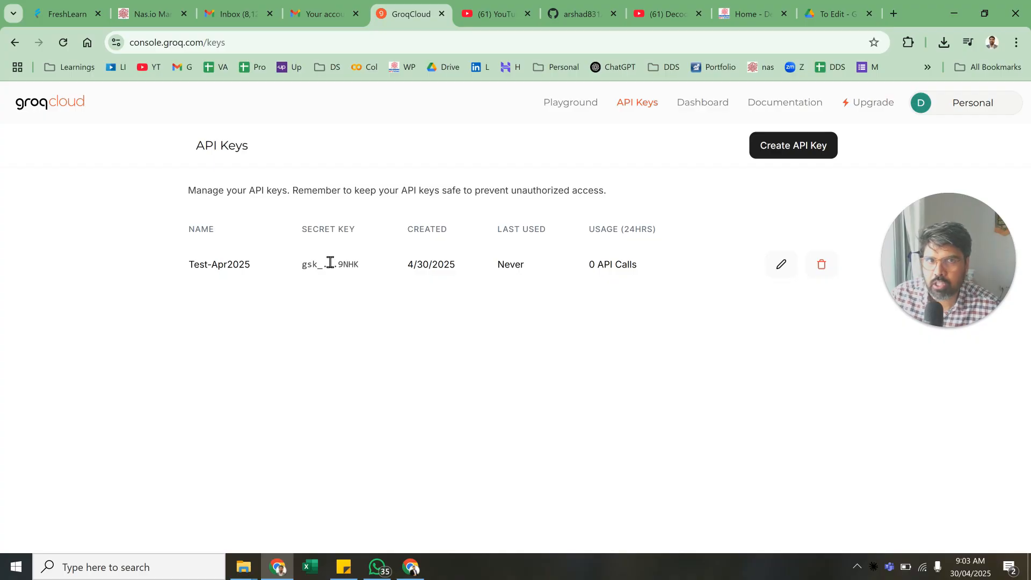
mouse_move(676, 102)
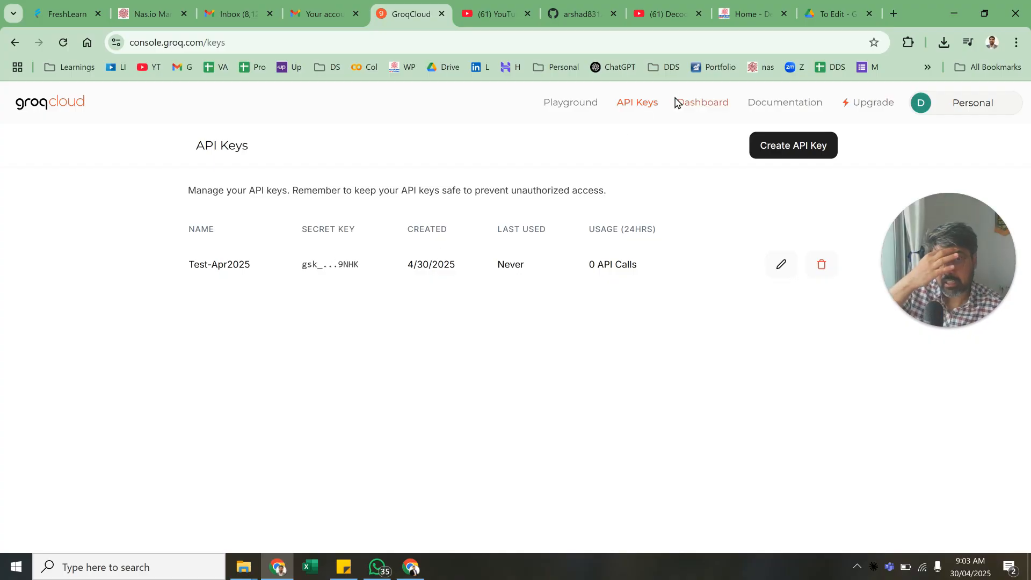
mouse_move(549, 229)
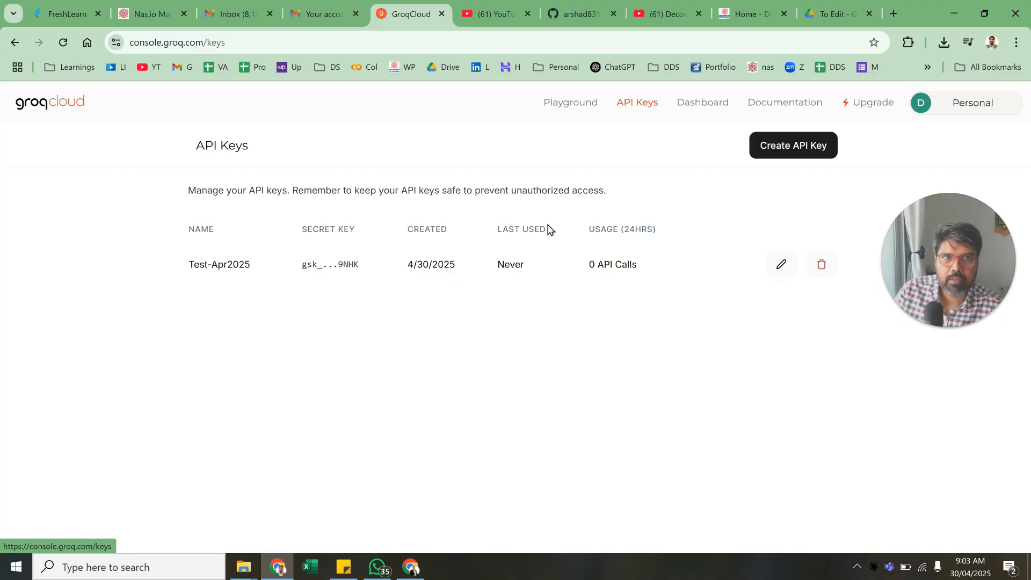
mouse_move(570, 102)
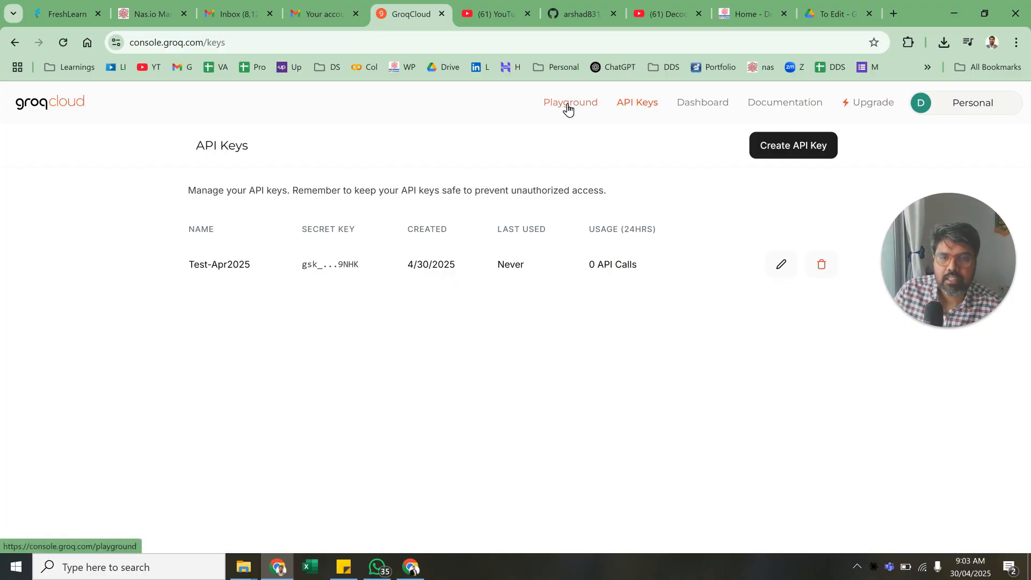
mouse_move(565, 117)
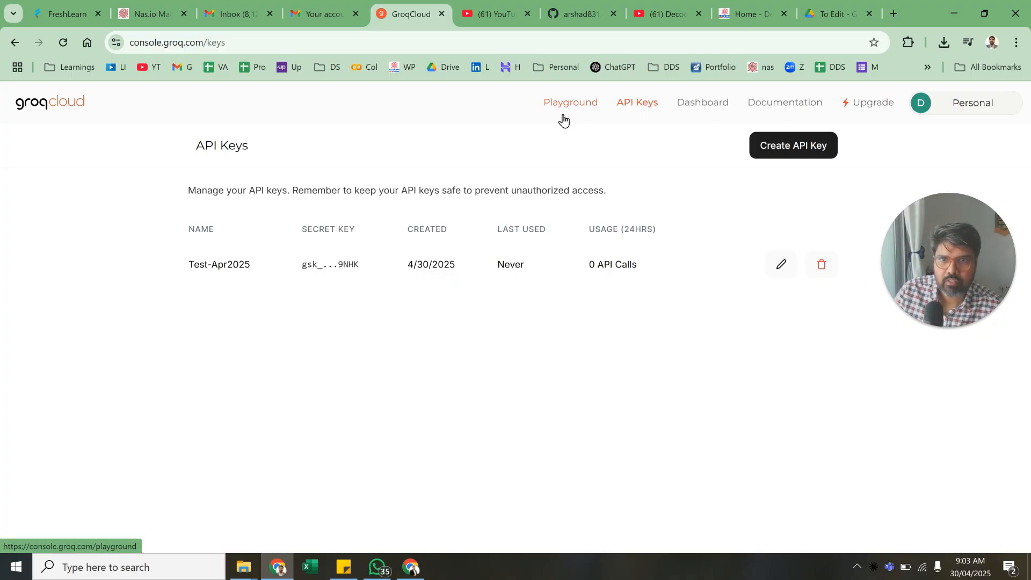
Step: Go to the chat playground with a Llama 4 Scout model selected
left_click(570, 102)
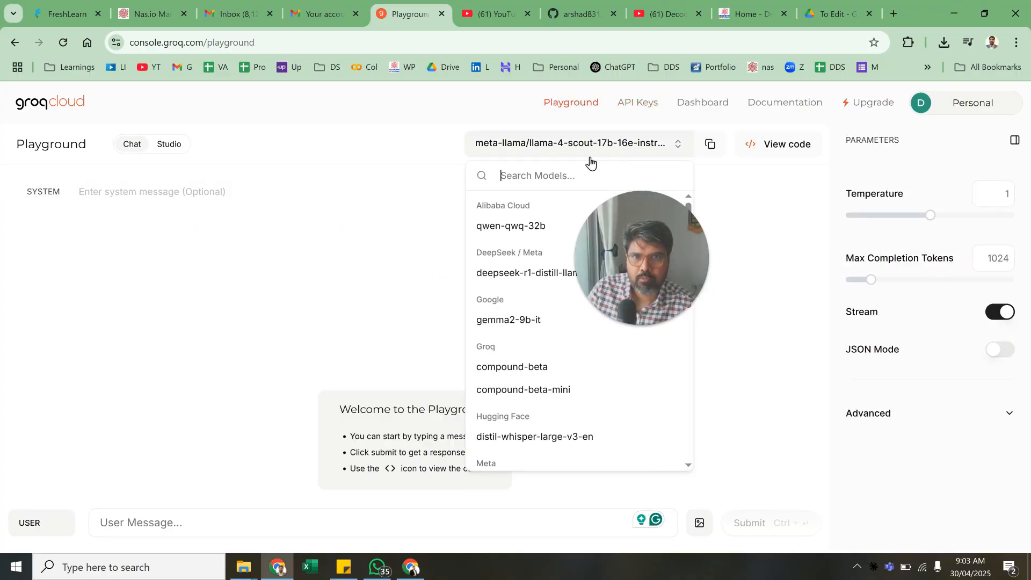
scroll("down", 3)
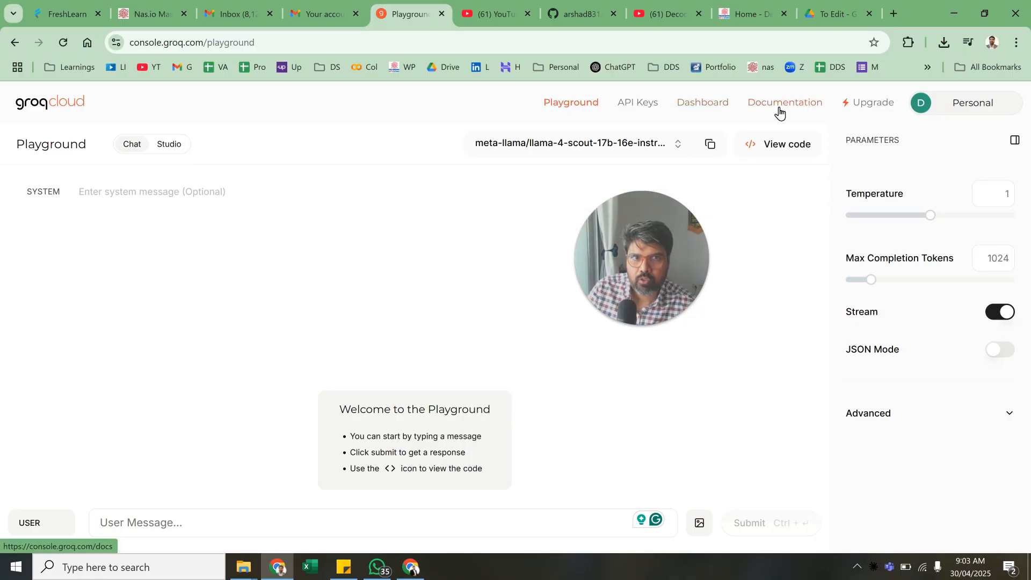
mouse_move(774, 105)
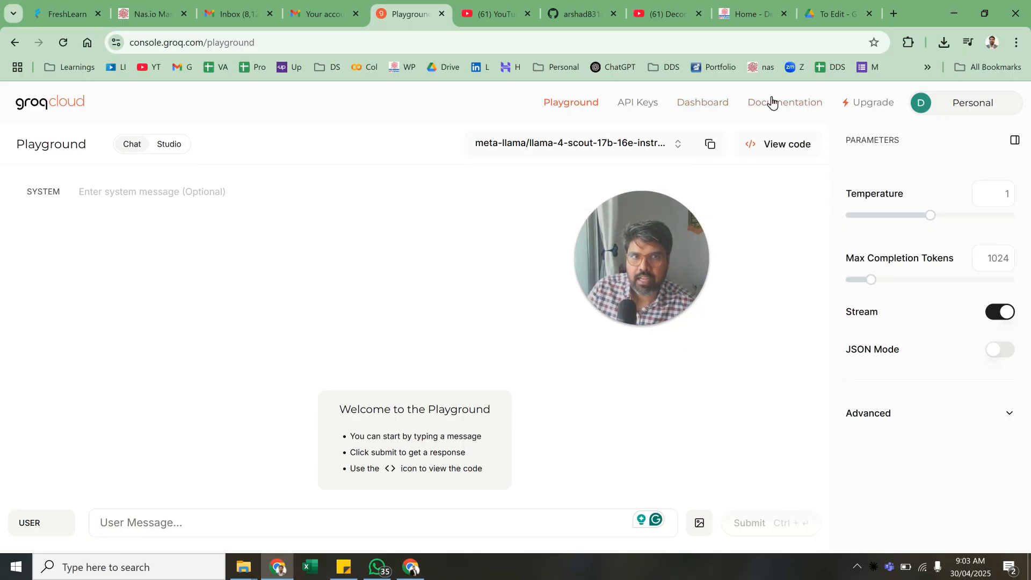
left_click(783, 102)
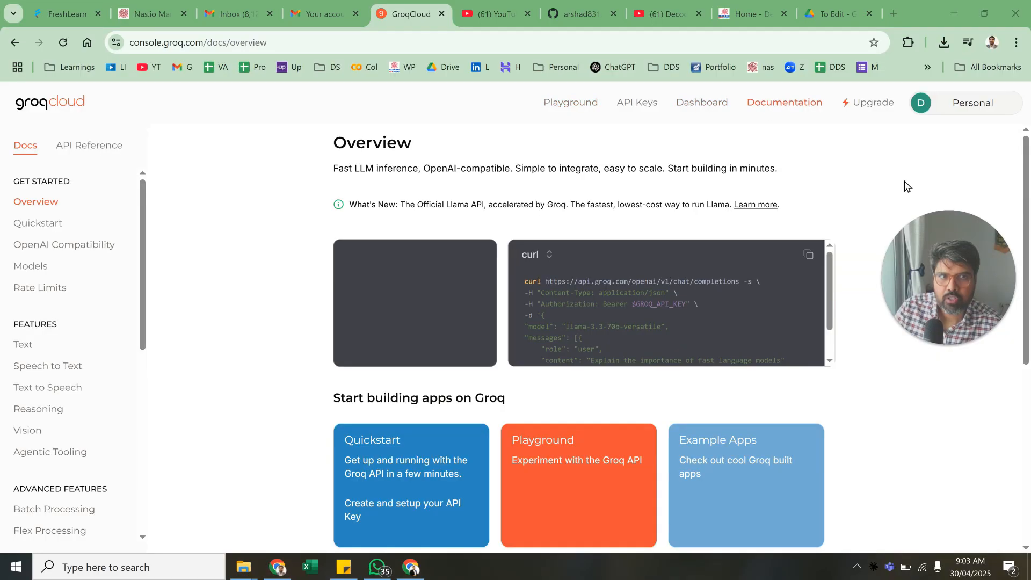
scroll("down", 3)
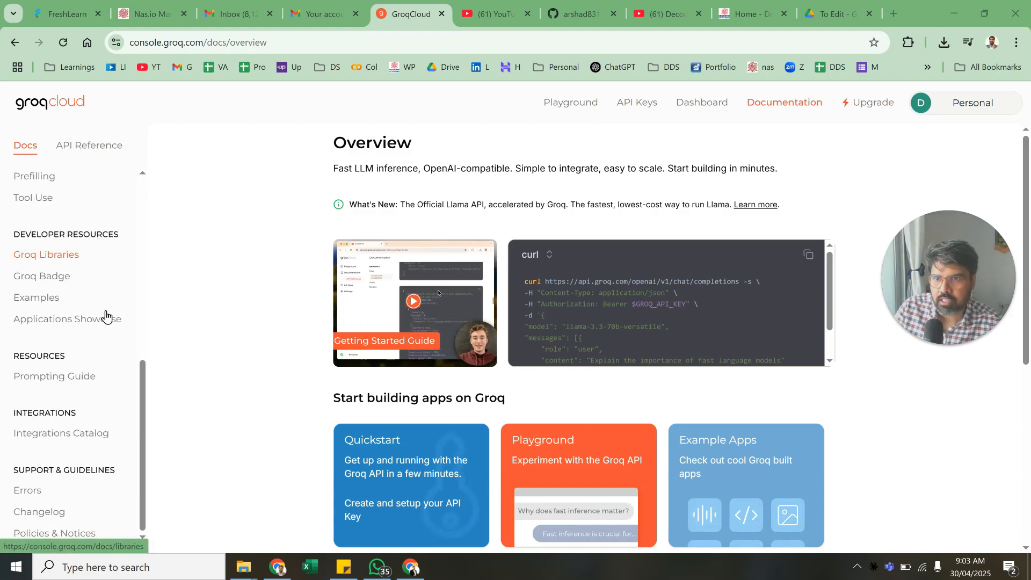
scroll("up", 3)
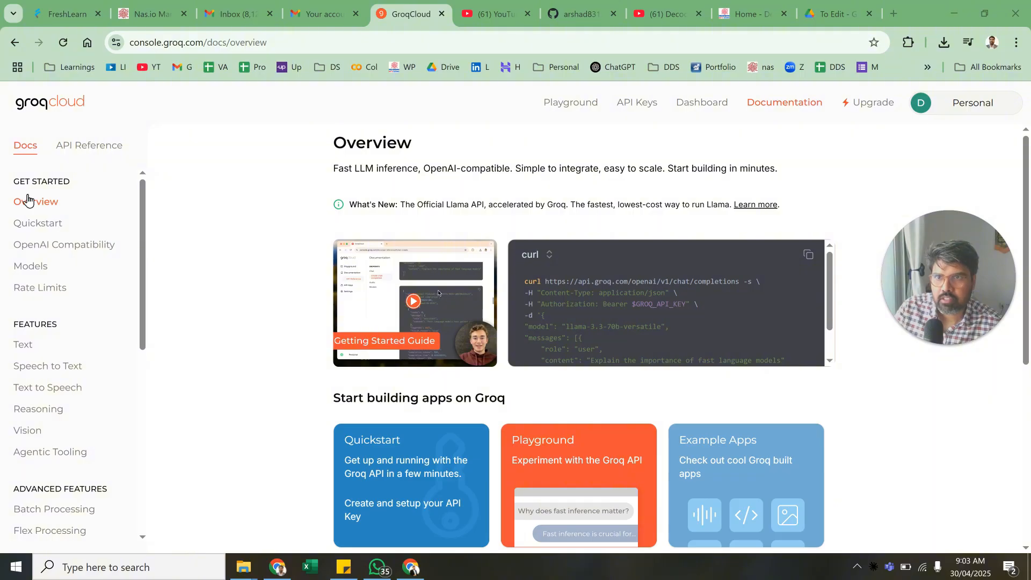
mouse_move(98, 212)
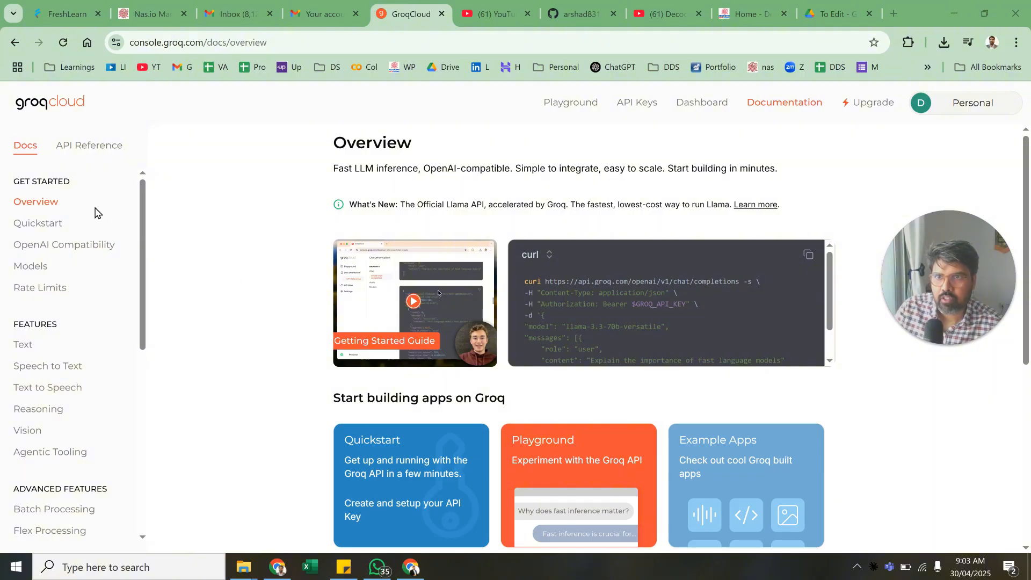
mouse_move(30, 268)
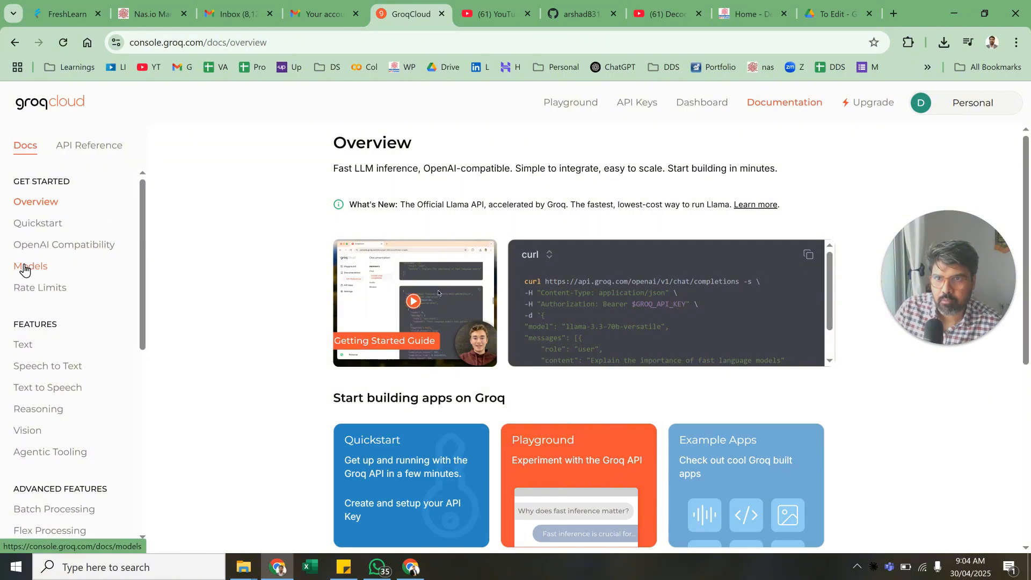
left_click(30, 268)
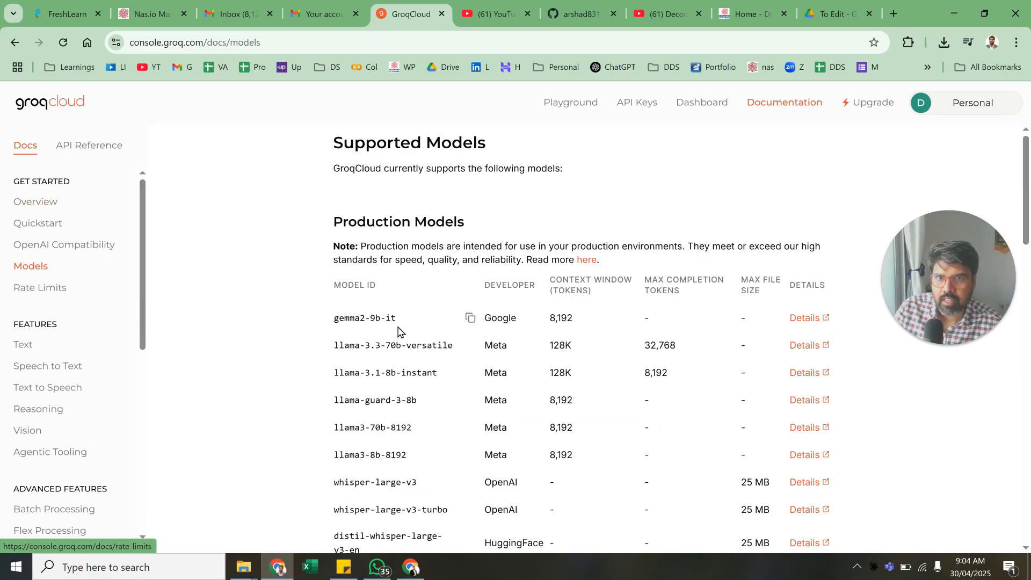
mouse_move(360, 306)
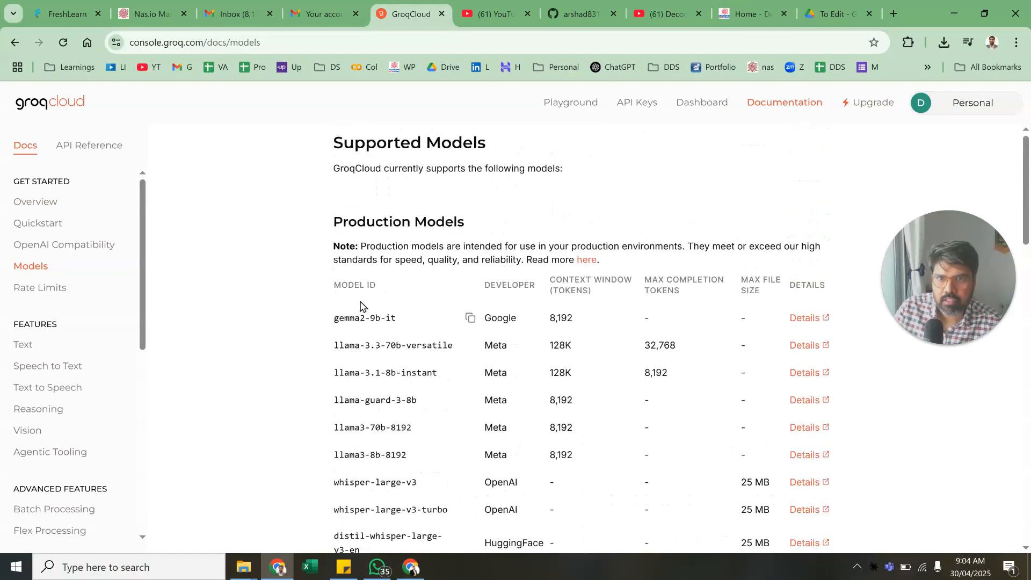
scroll("down", 3)
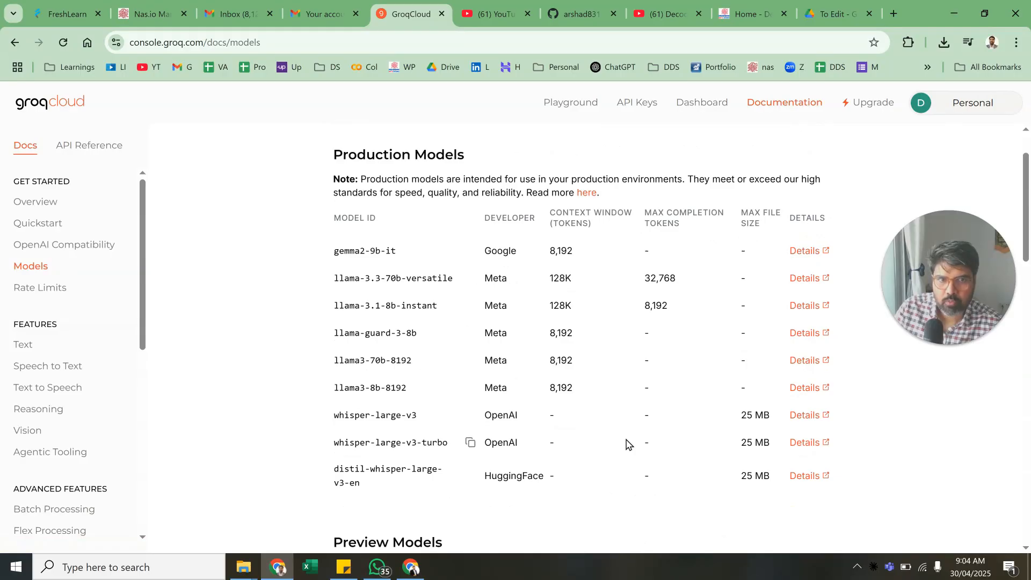
scroll("down", 3)
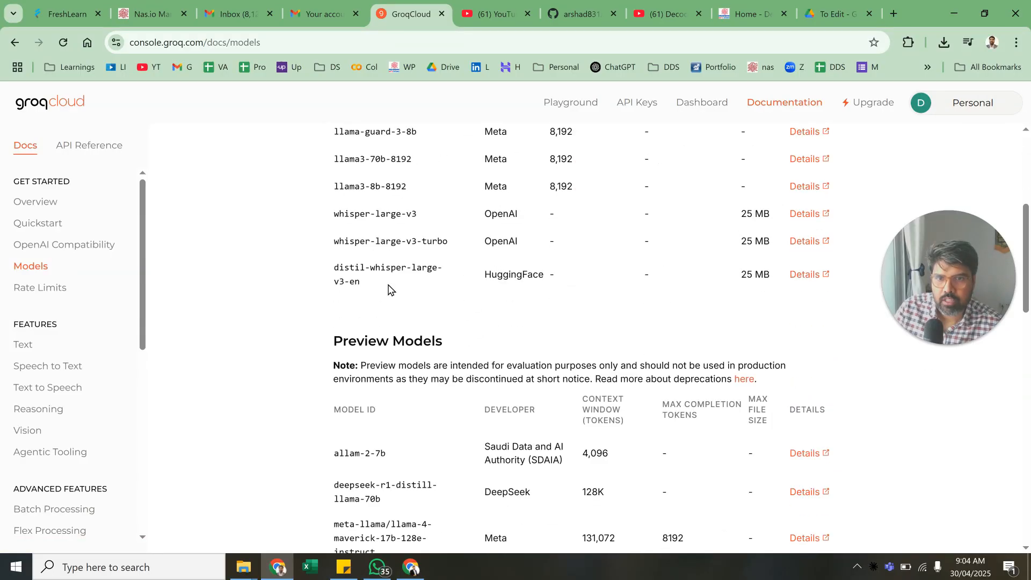
scroll("down", 3)
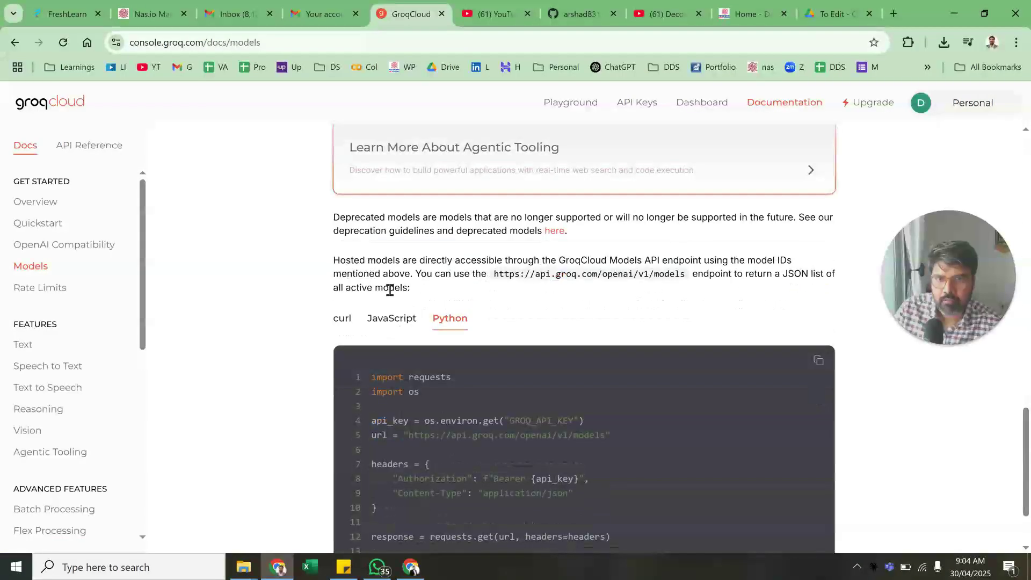
scroll("down", 3)
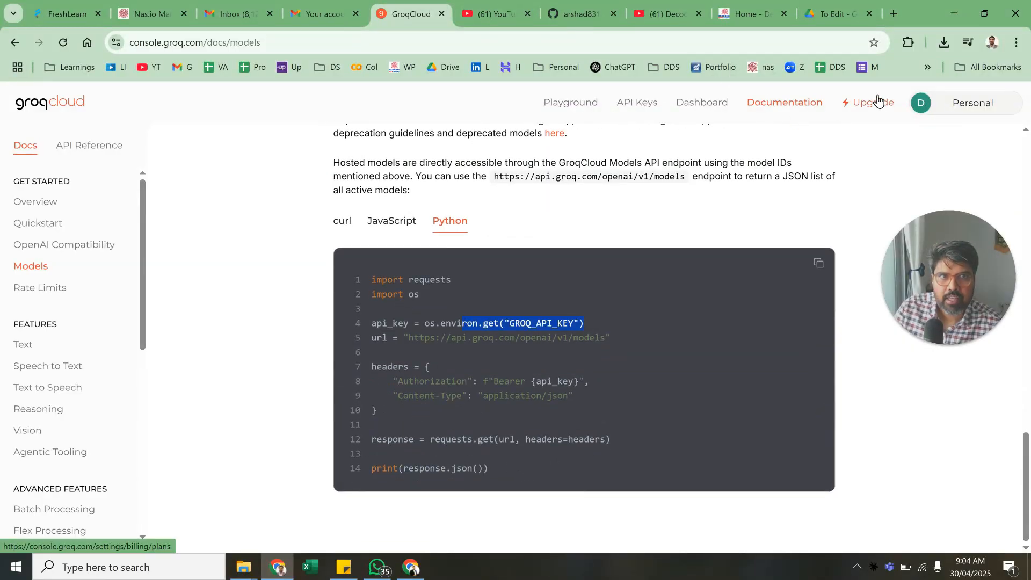
Step: From the billing plans page, start the Developer tier upgrade to the billing form, then close it
left_click(869, 103)
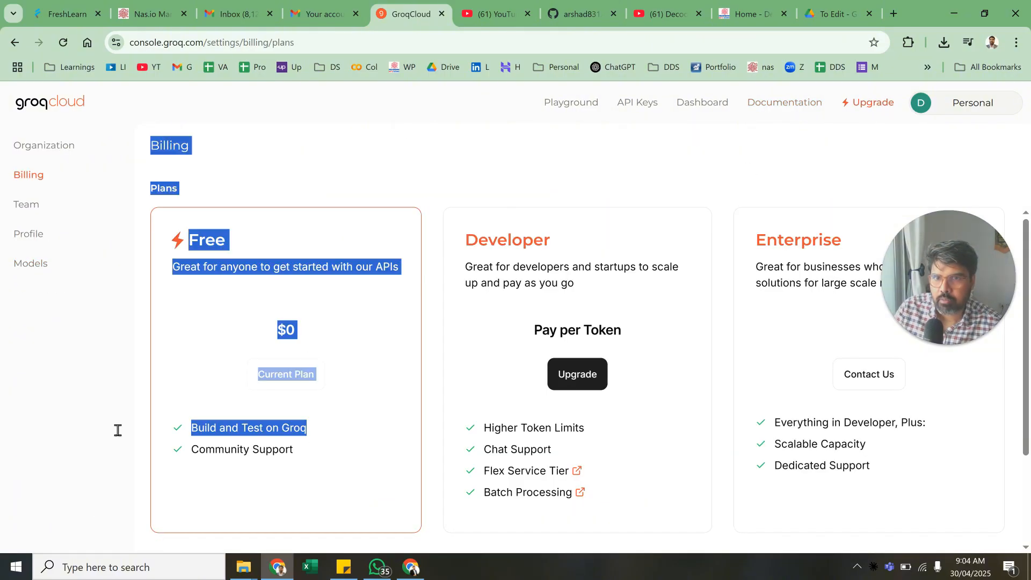
left_click(589, 435)
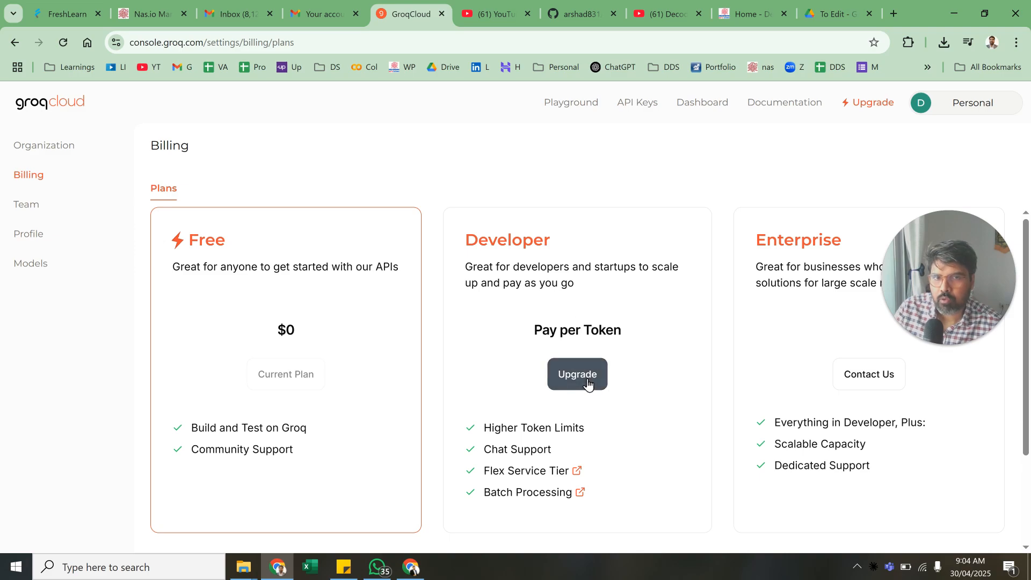
left_click(577, 373)
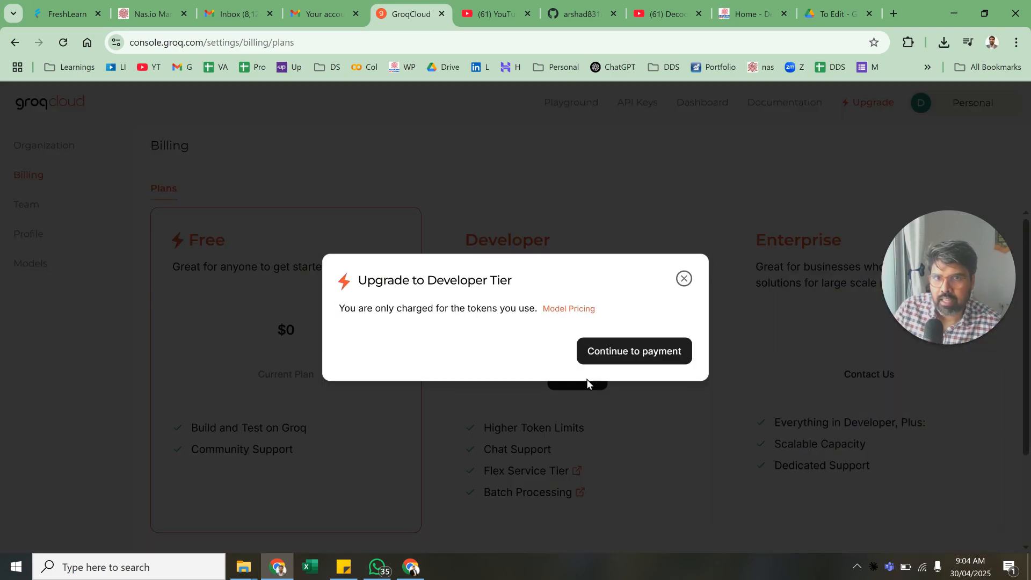
left_click(632, 350)
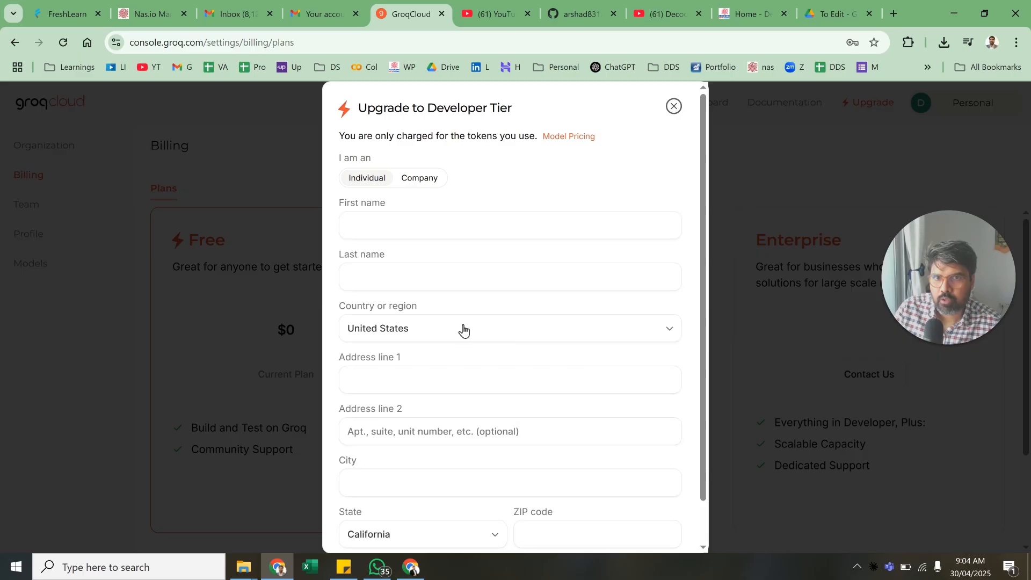
mouse_move(695, 167)
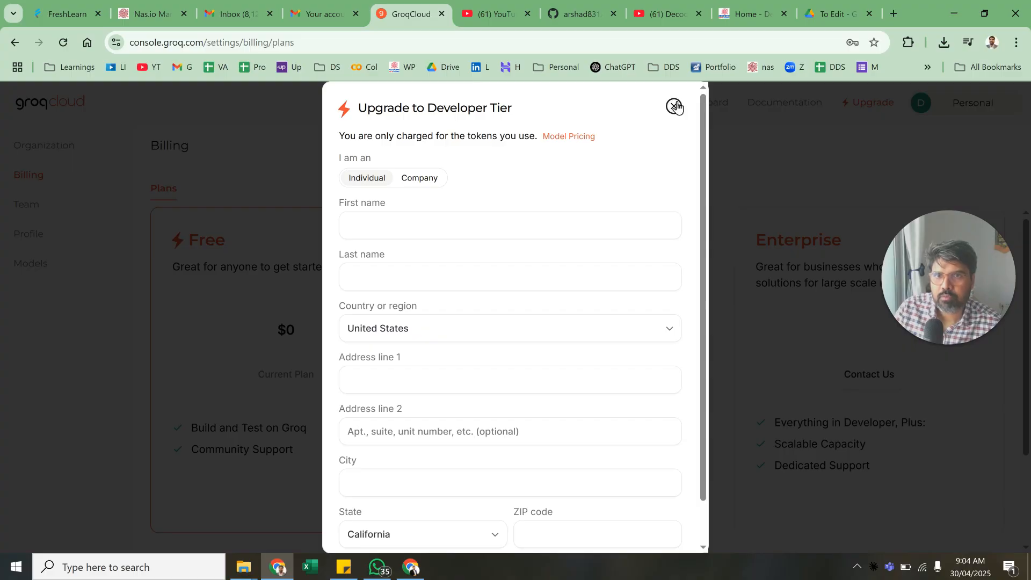
left_click(674, 107)
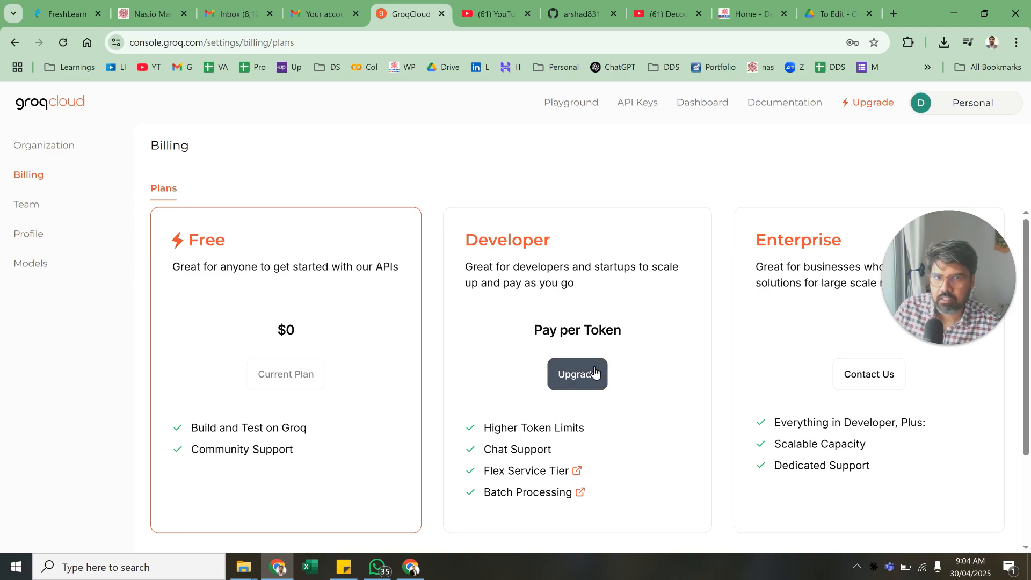
Step: Reopen the Developer upgrade, enter dummy name/address text and ZIP 11111, reach payment, then back out unpaid
left_click(577, 374)
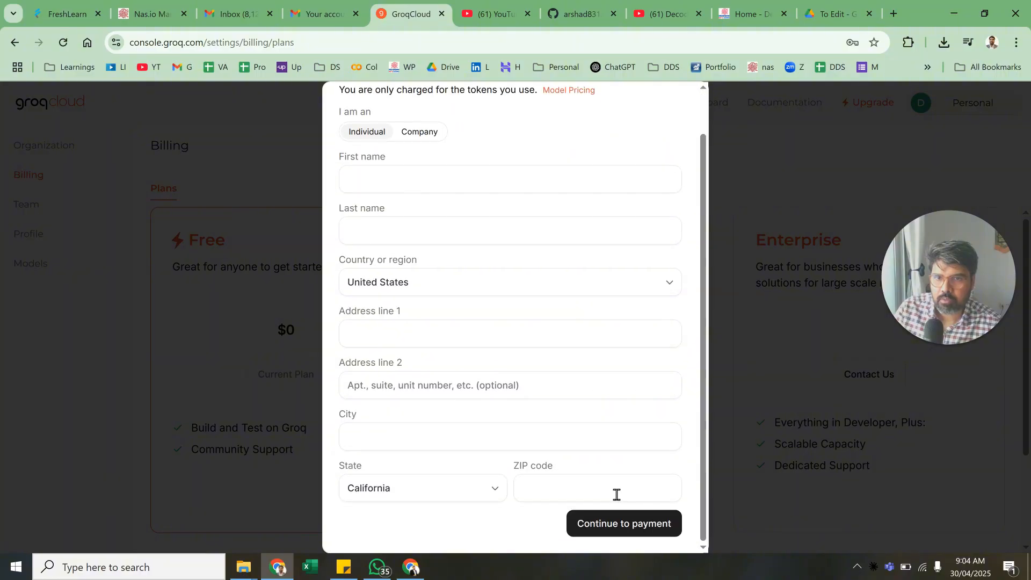
mouse_move(623, 536)
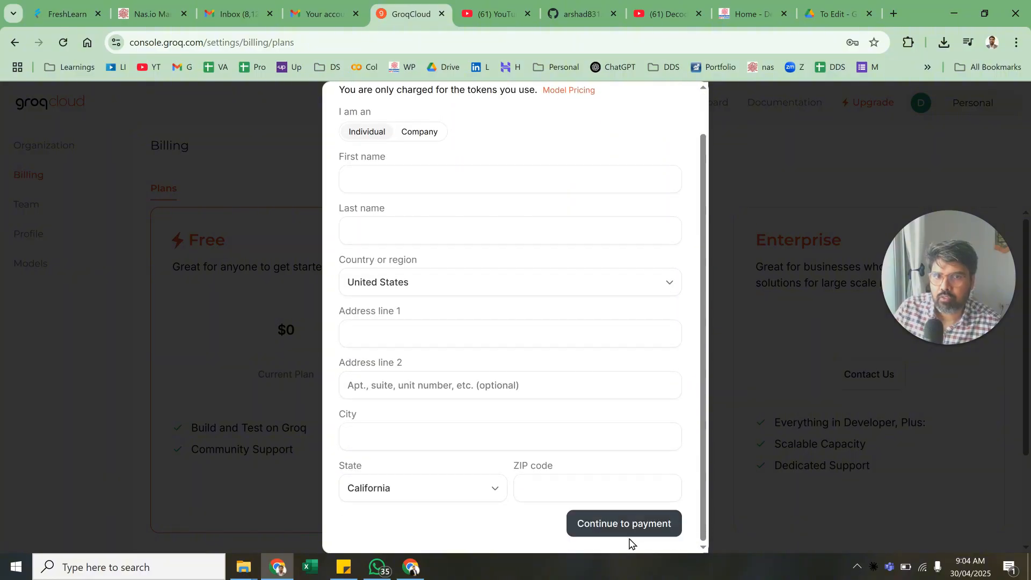
type("a")
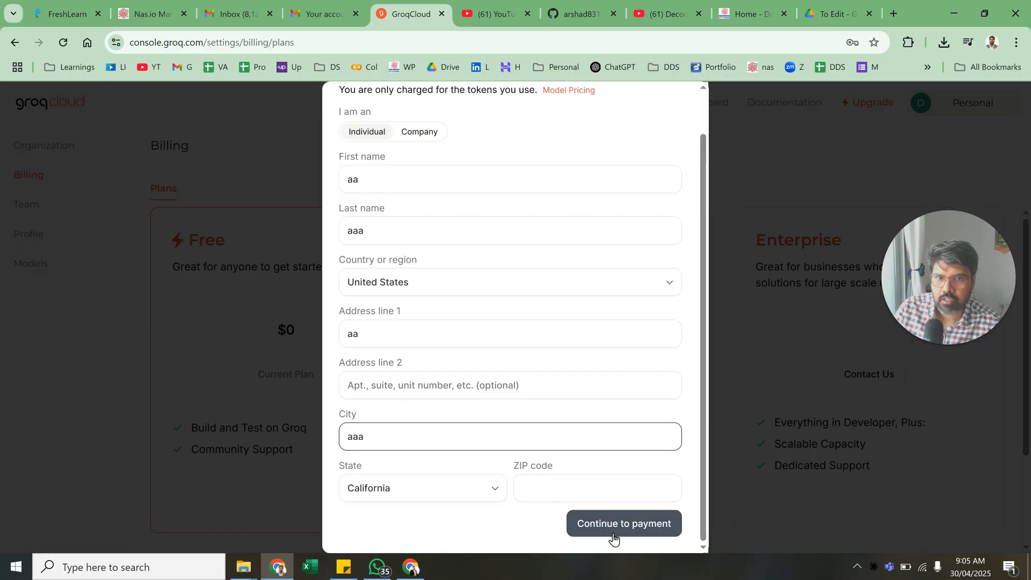
type("aa")
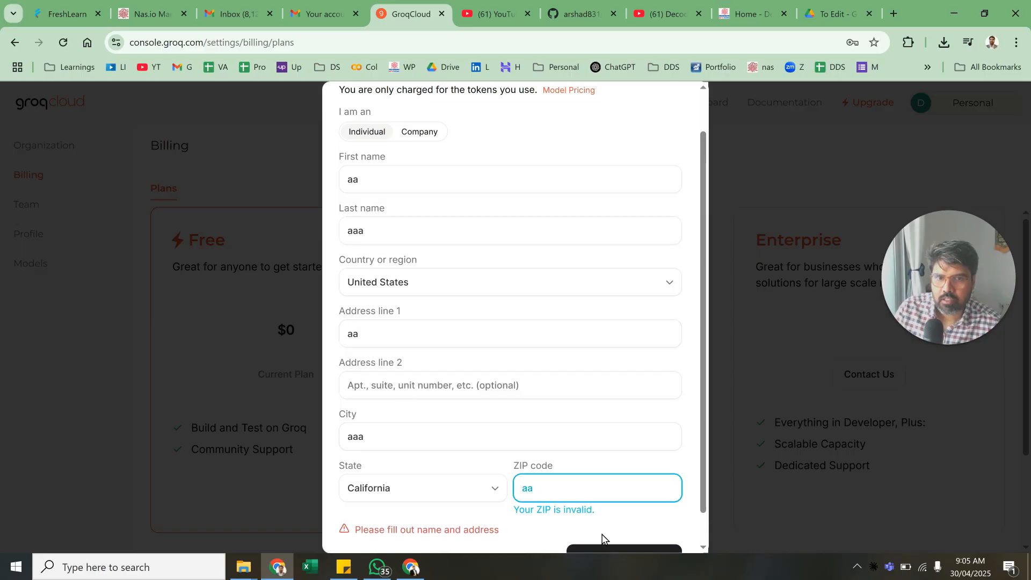
type("111111")
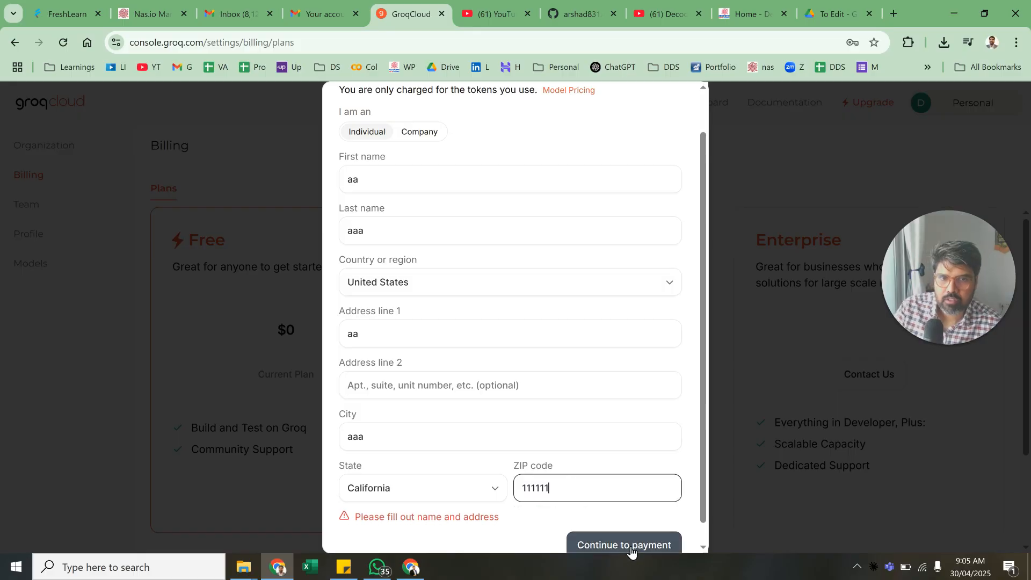
type("1")
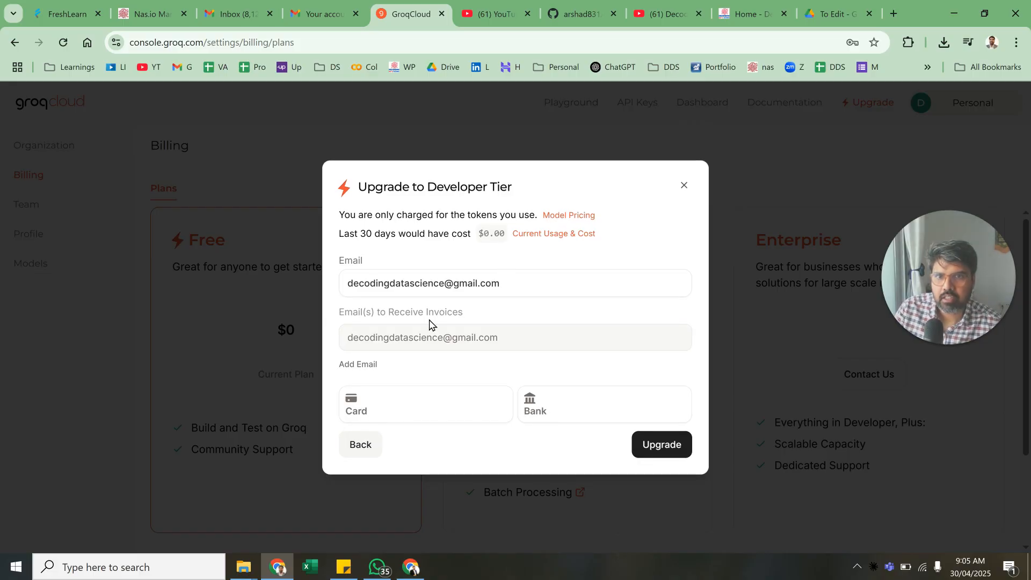
mouse_move(497, 235)
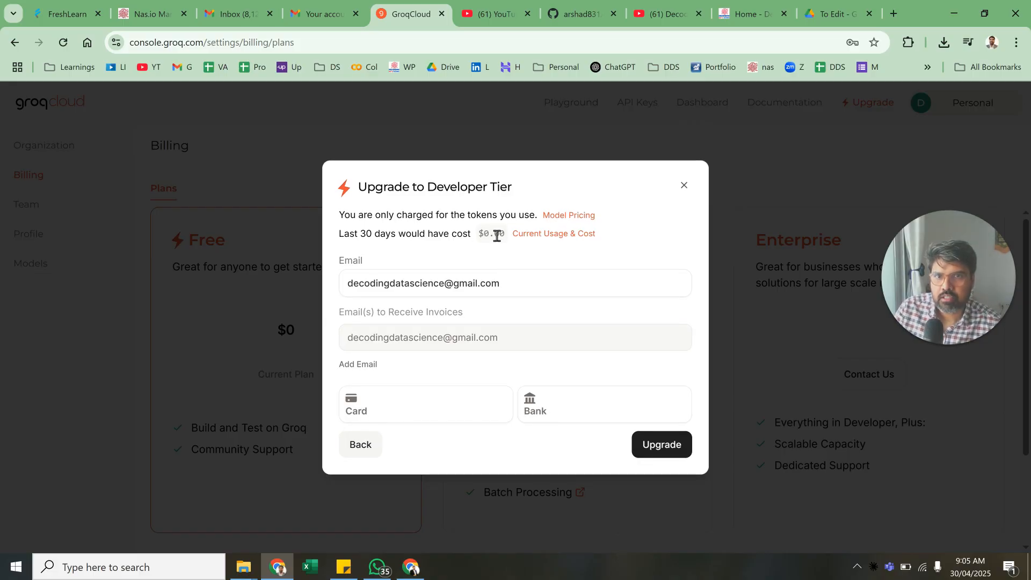
left_click(425, 404)
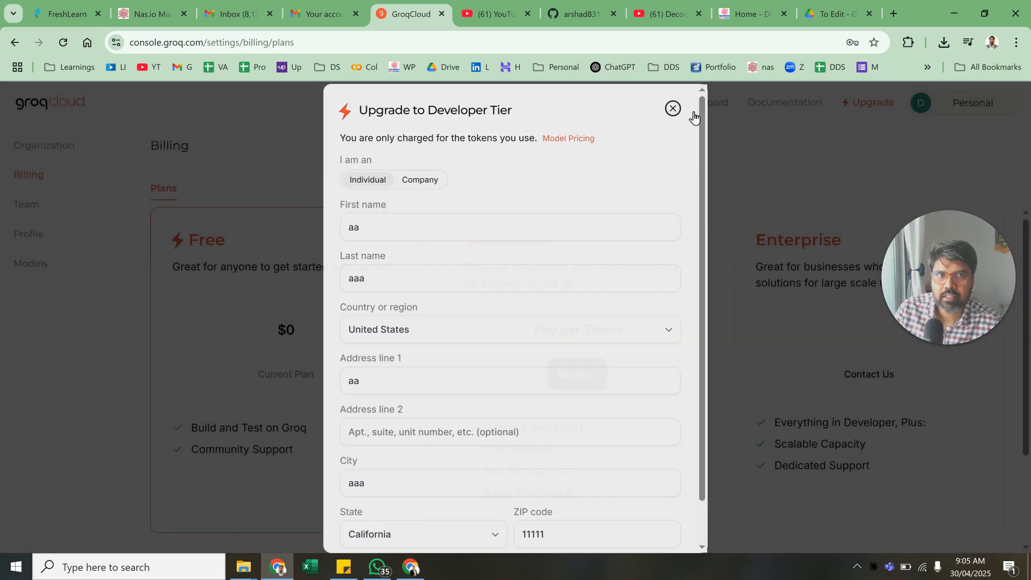
left_click(672, 107)
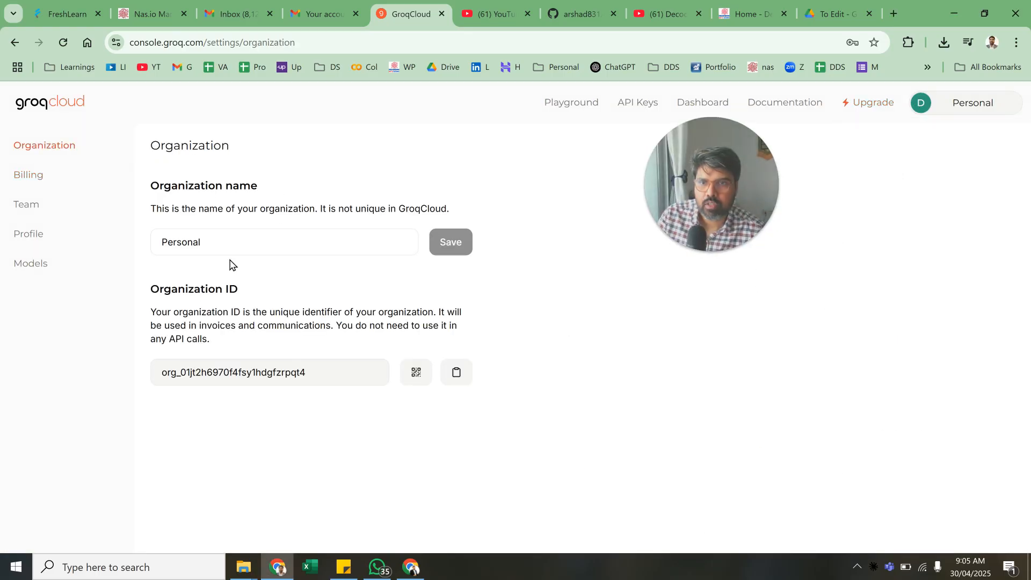
mouse_move(29, 174)
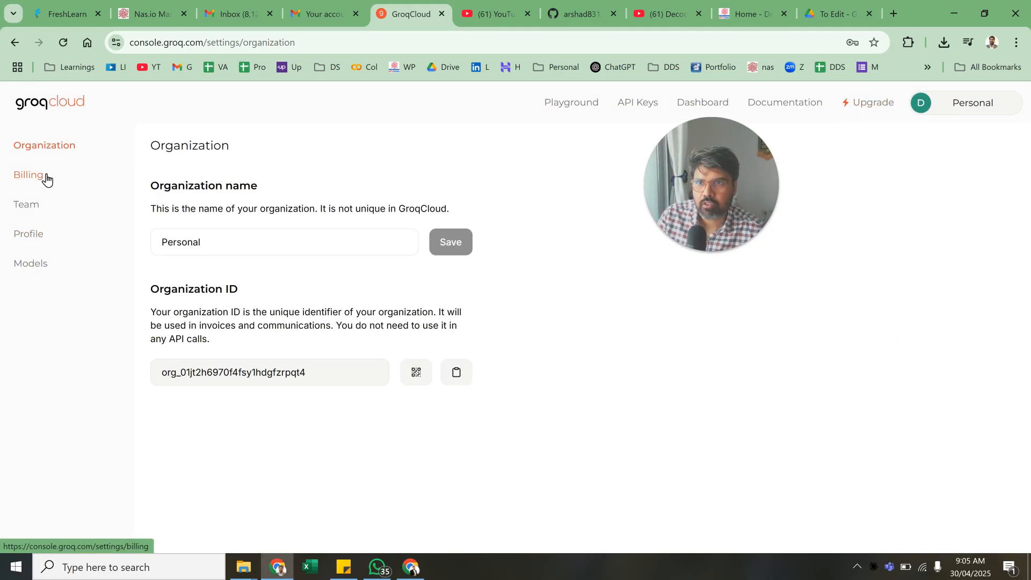
Step: In settings, go via Billing to the Models list and scroll through the models' availability
left_click(28, 175)
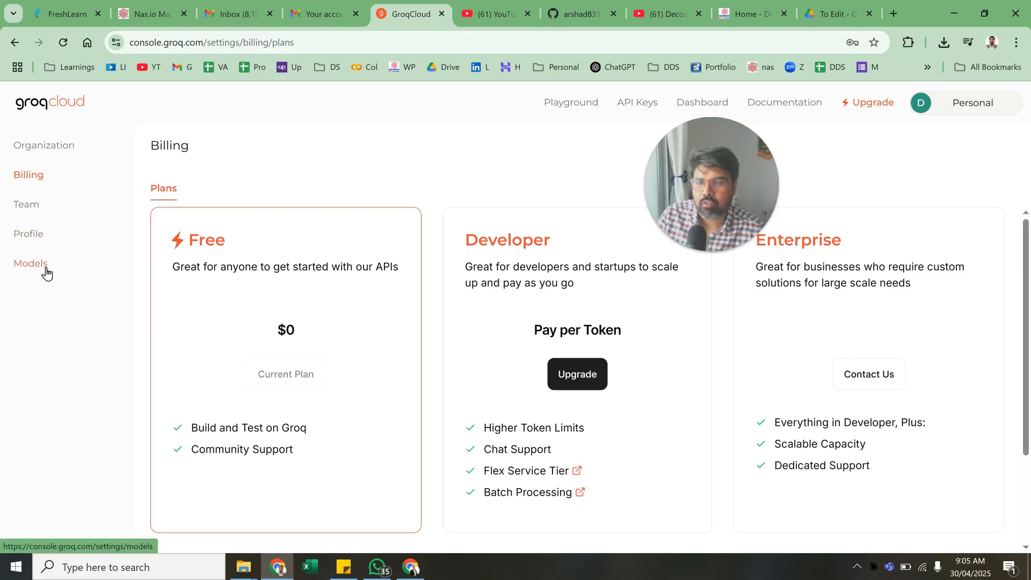
left_click(30, 263)
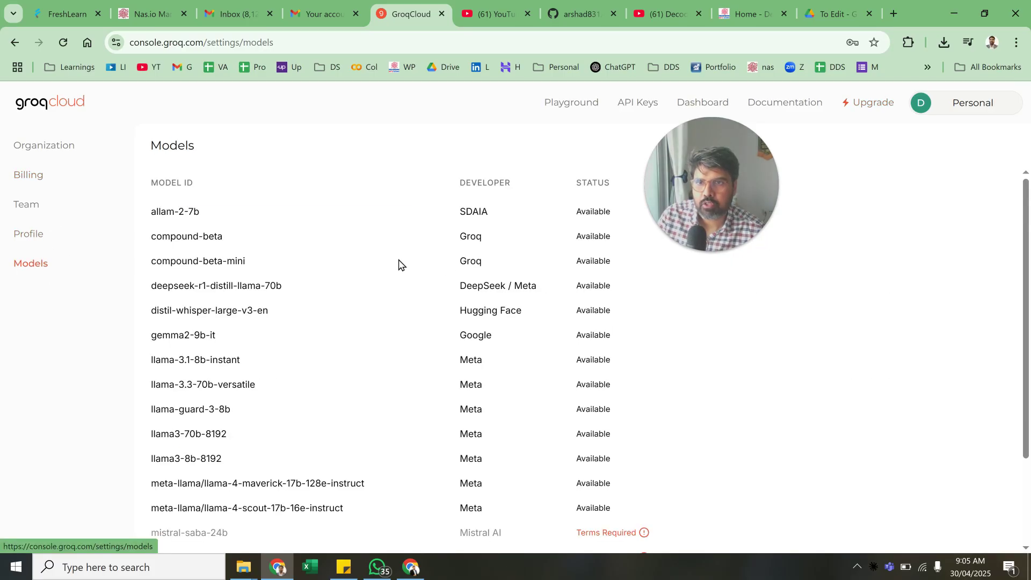
scroll("down", 3)
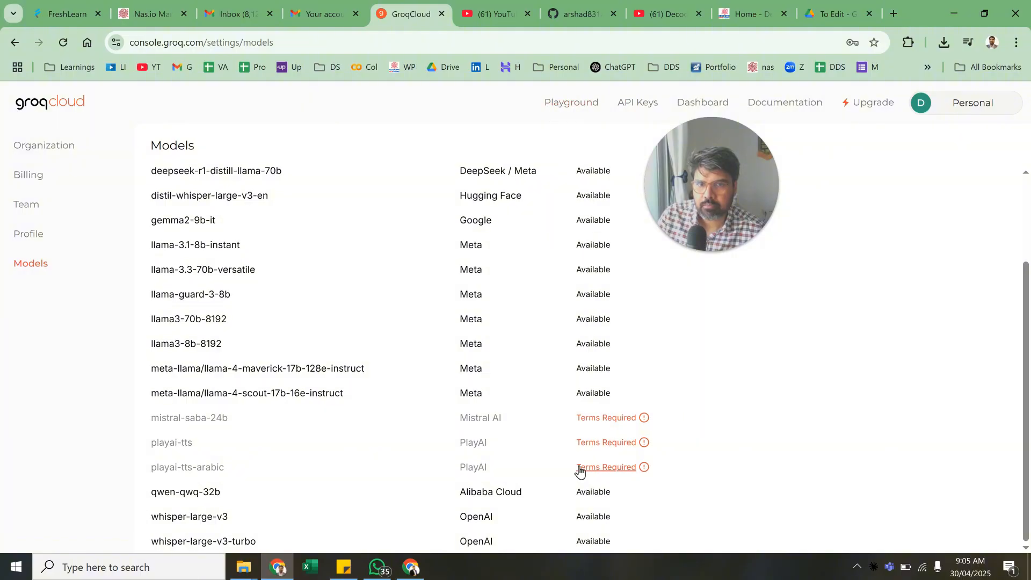
scroll("up", 3)
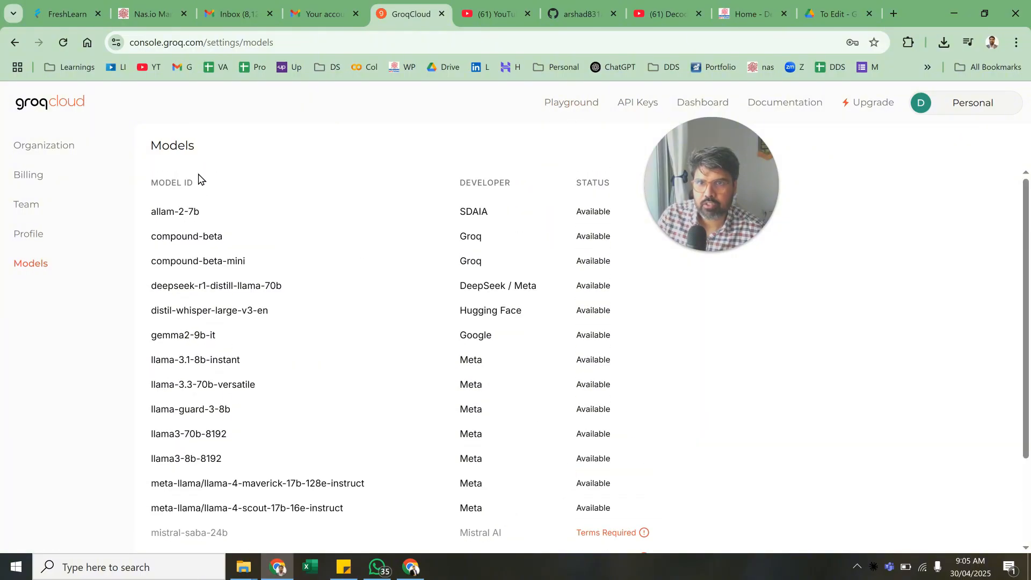
mouse_move(185, 172)
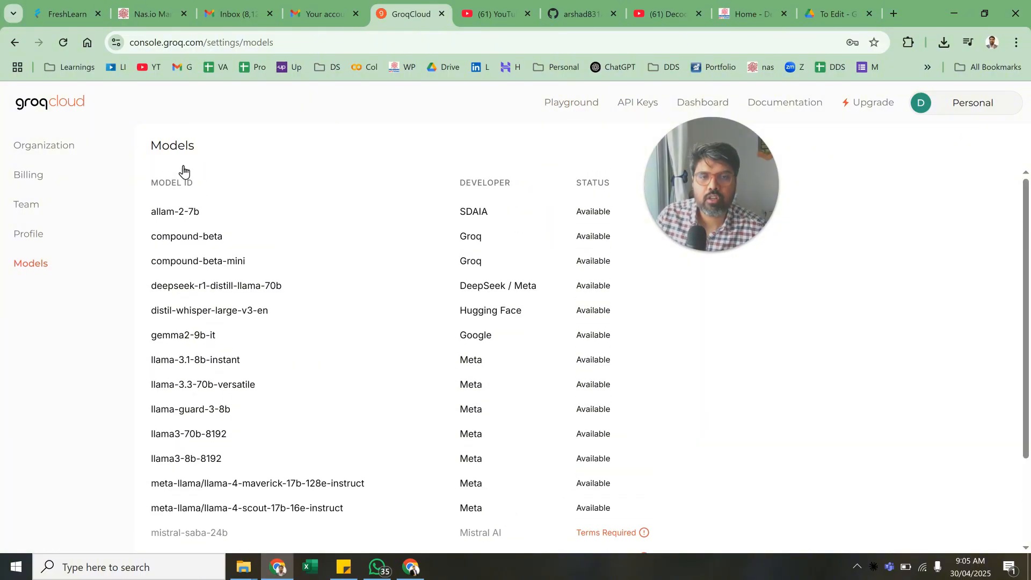